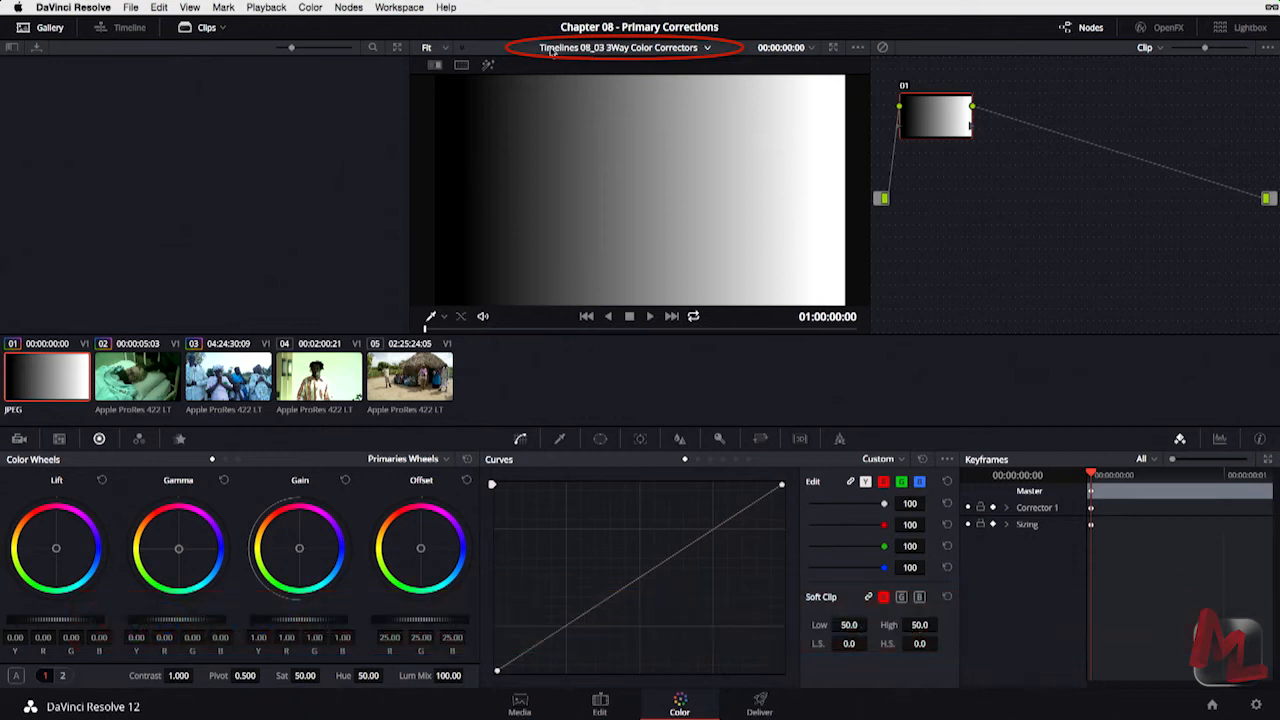
- Show the video scopes and switch the scope type from waveform to RGB Parade
{"action": "left_click", "coordinate": [206, 28]}
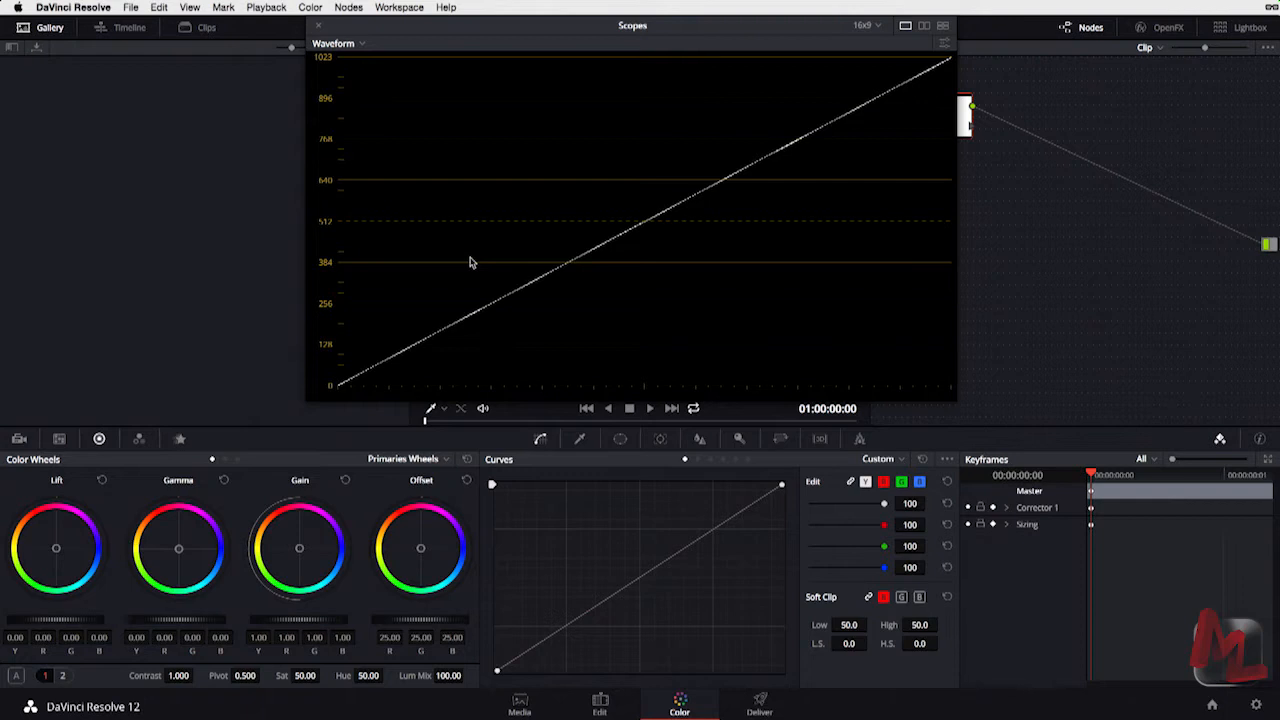
{"action": "left_click", "coordinate": [338, 44]}
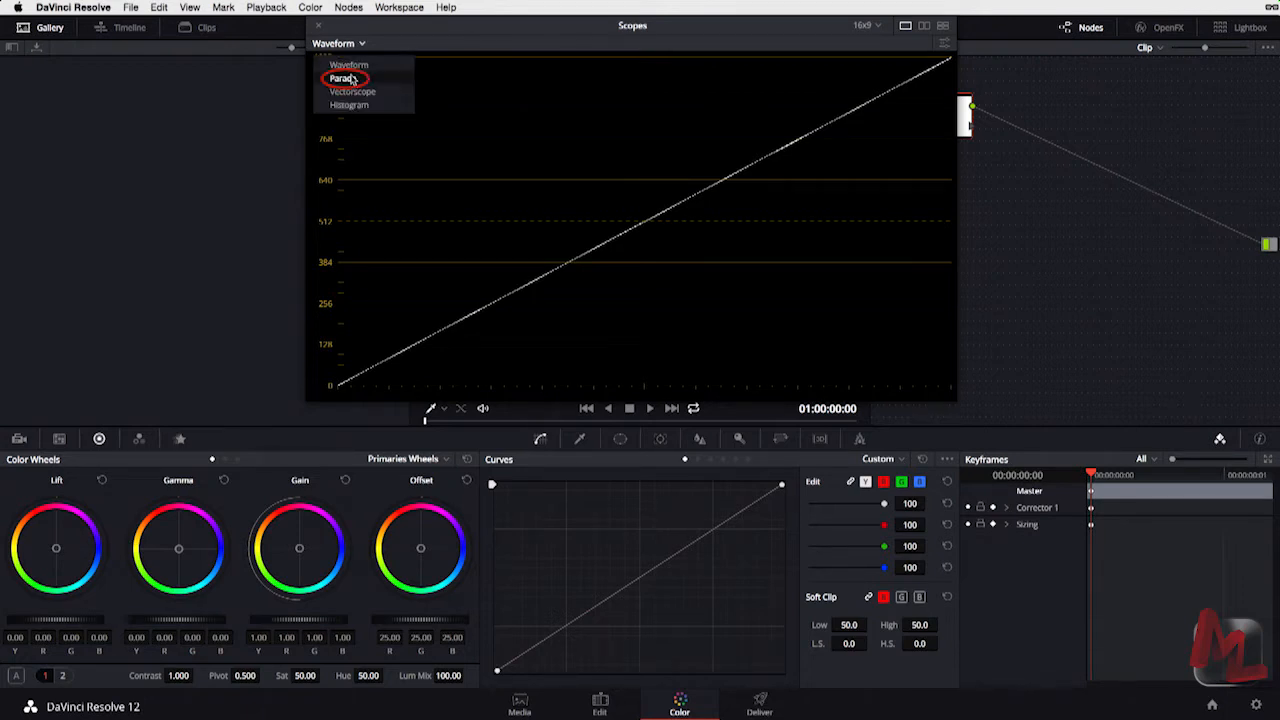
{"action": "left_click", "coordinate": [344, 78]}
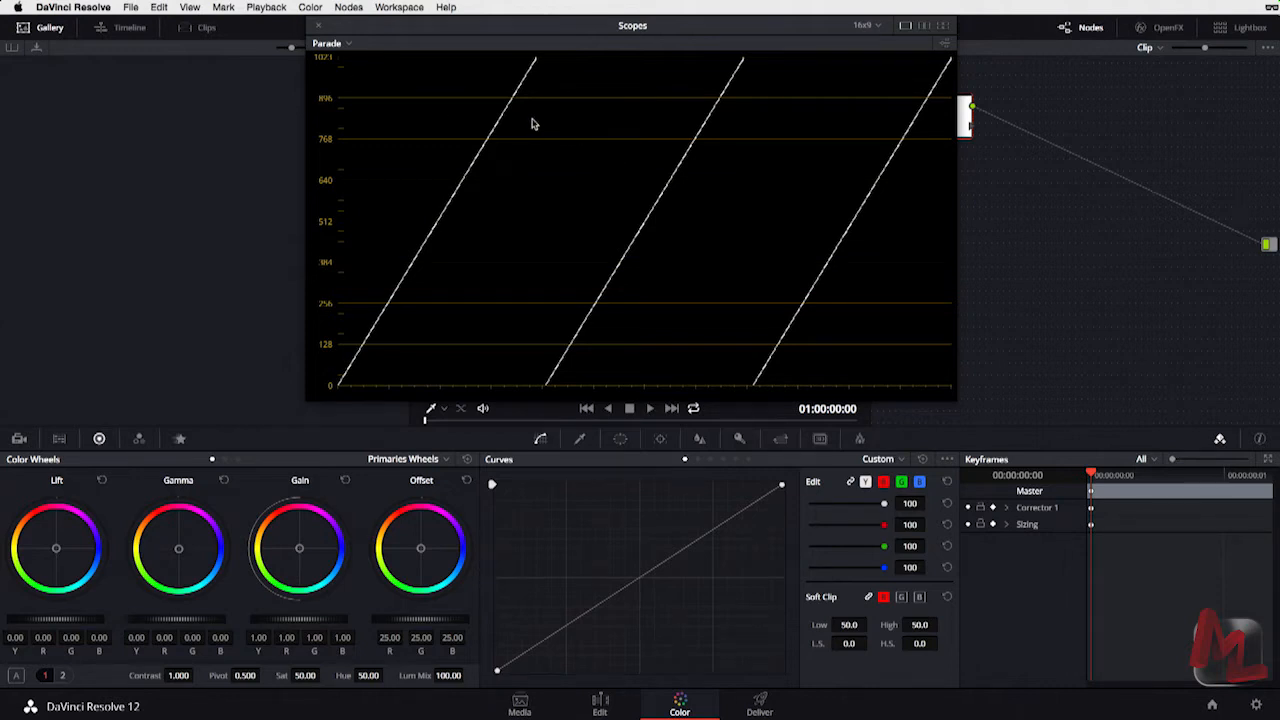
{"action": "mouse_move", "coordinate": [710, 200]}
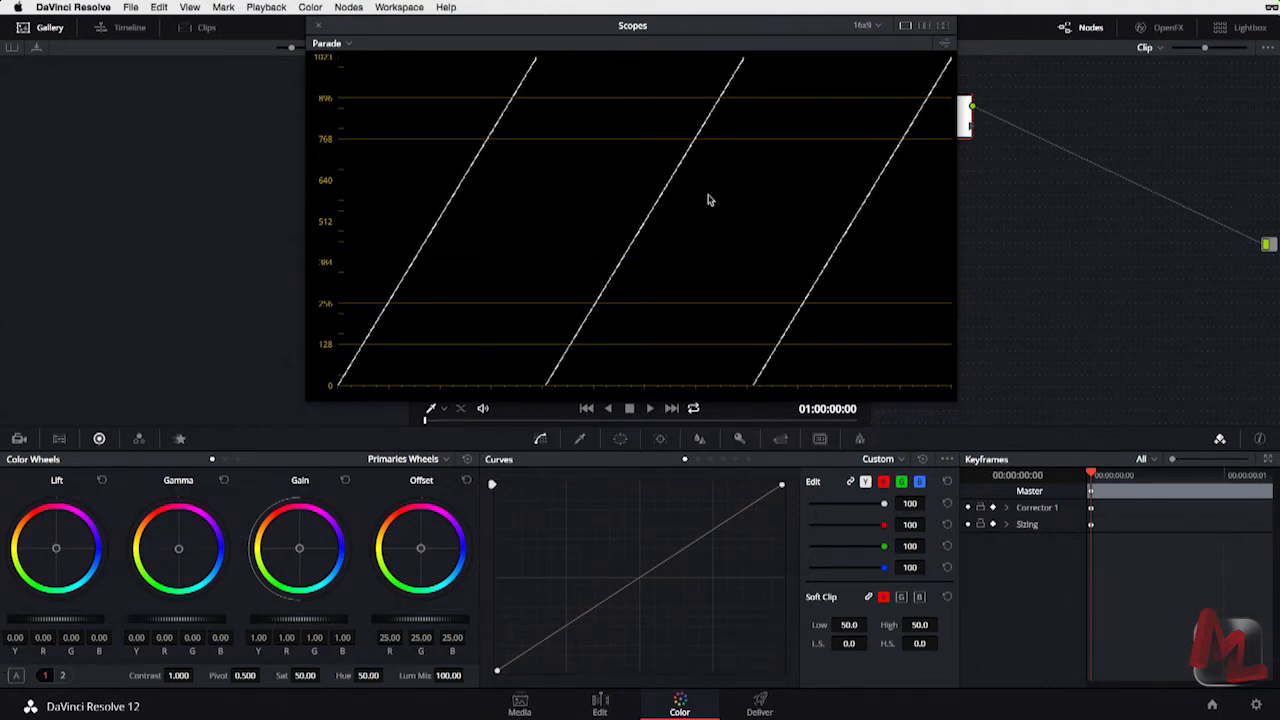
{"action": "mouse_move", "coordinate": [450, 236]}
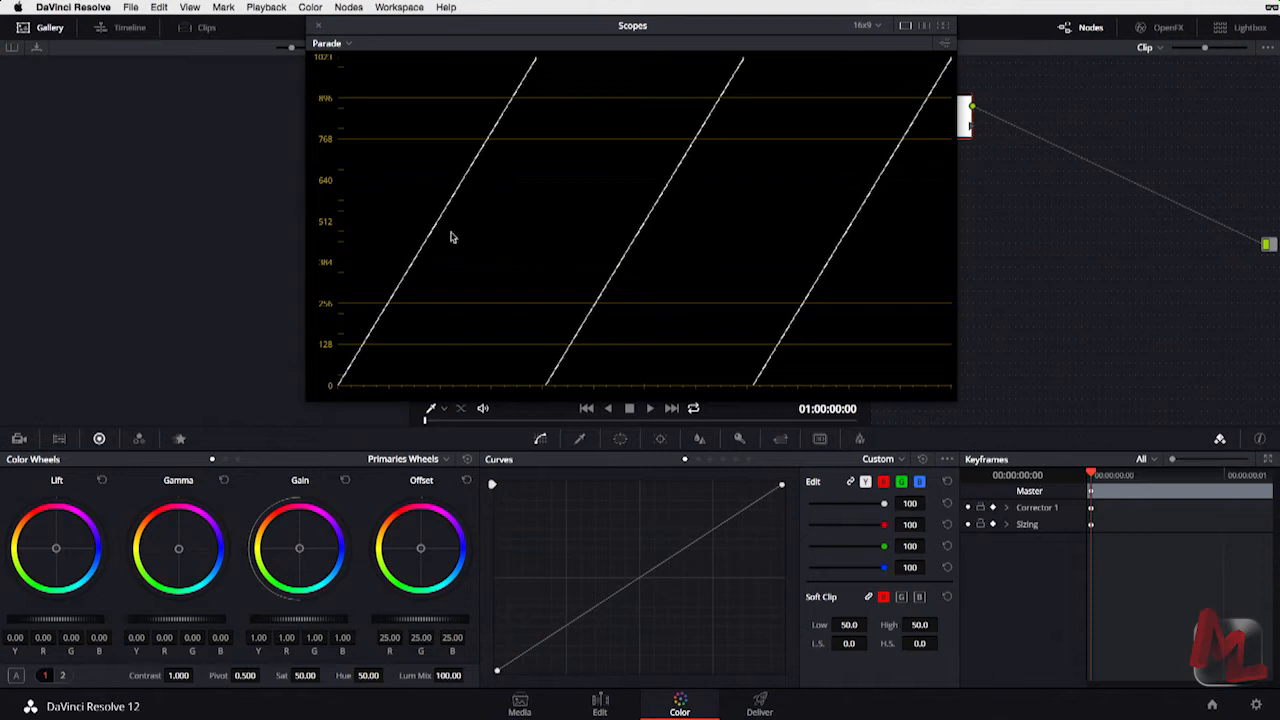
{"action": "mouse_move", "coordinate": [304, 552]}
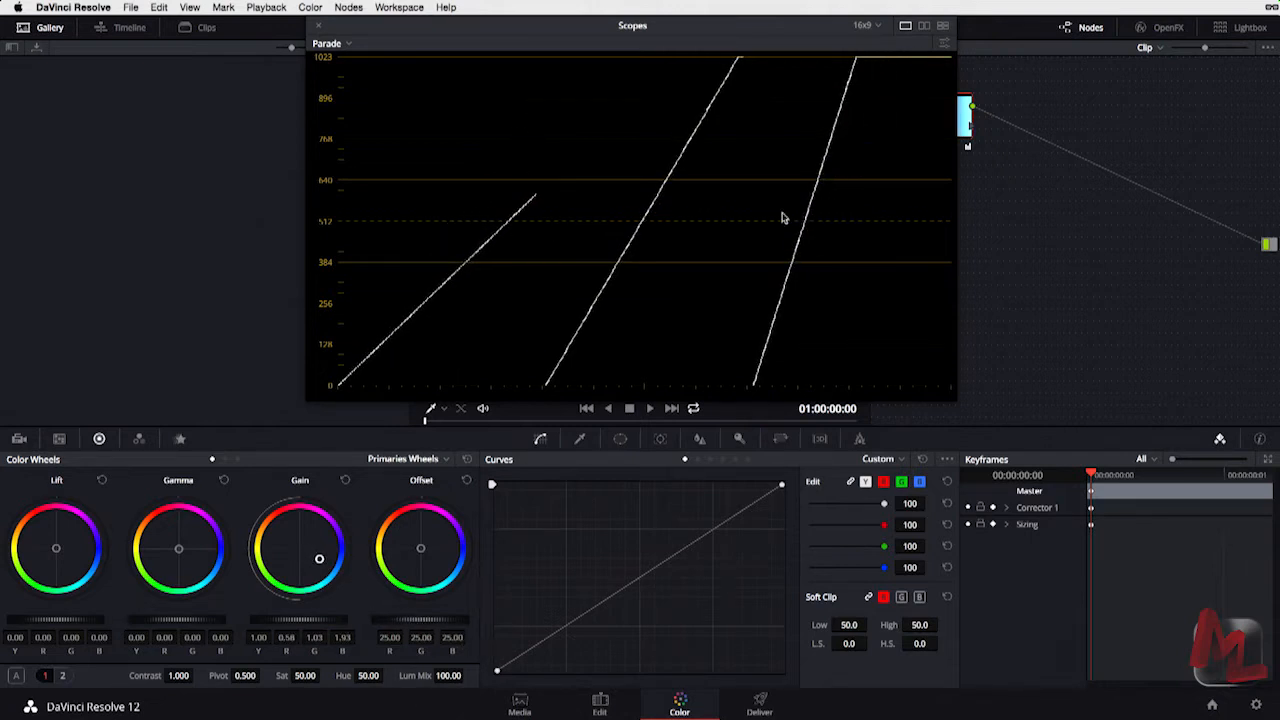
{"action": "mouse_move", "coordinate": [584, 346]}
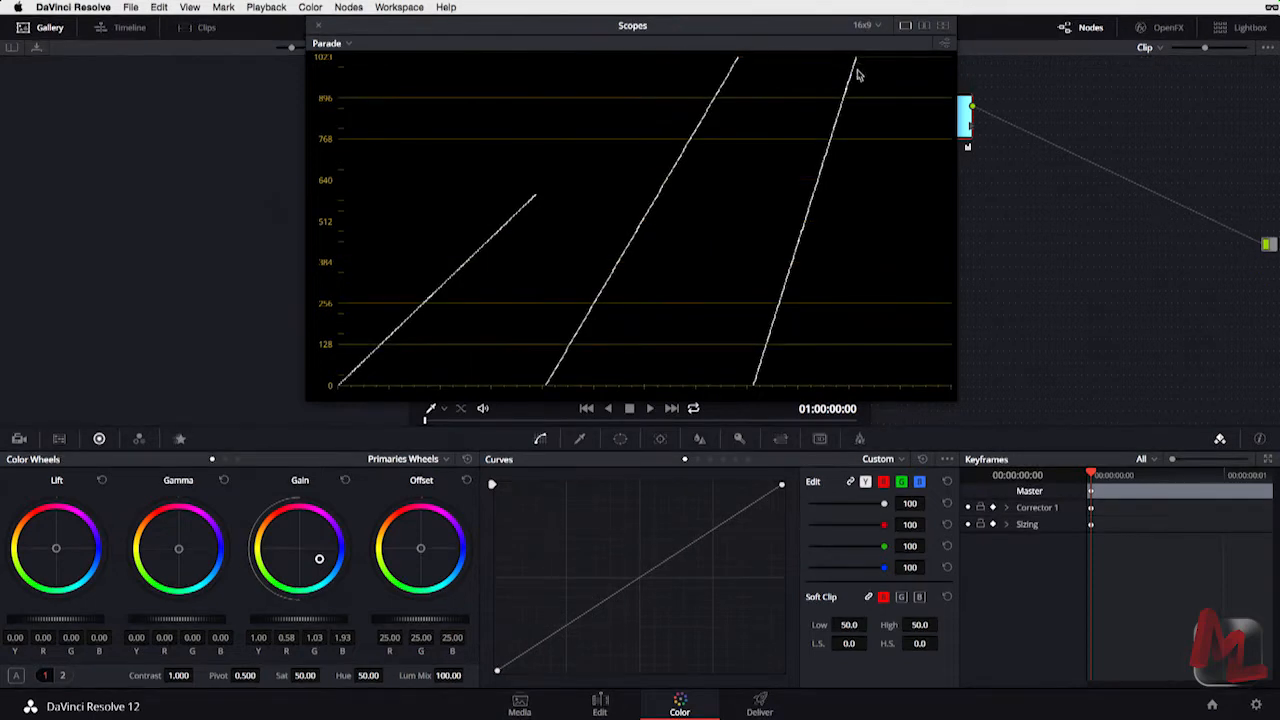
{"action": "mouse_move", "coordinate": [524, 218]}
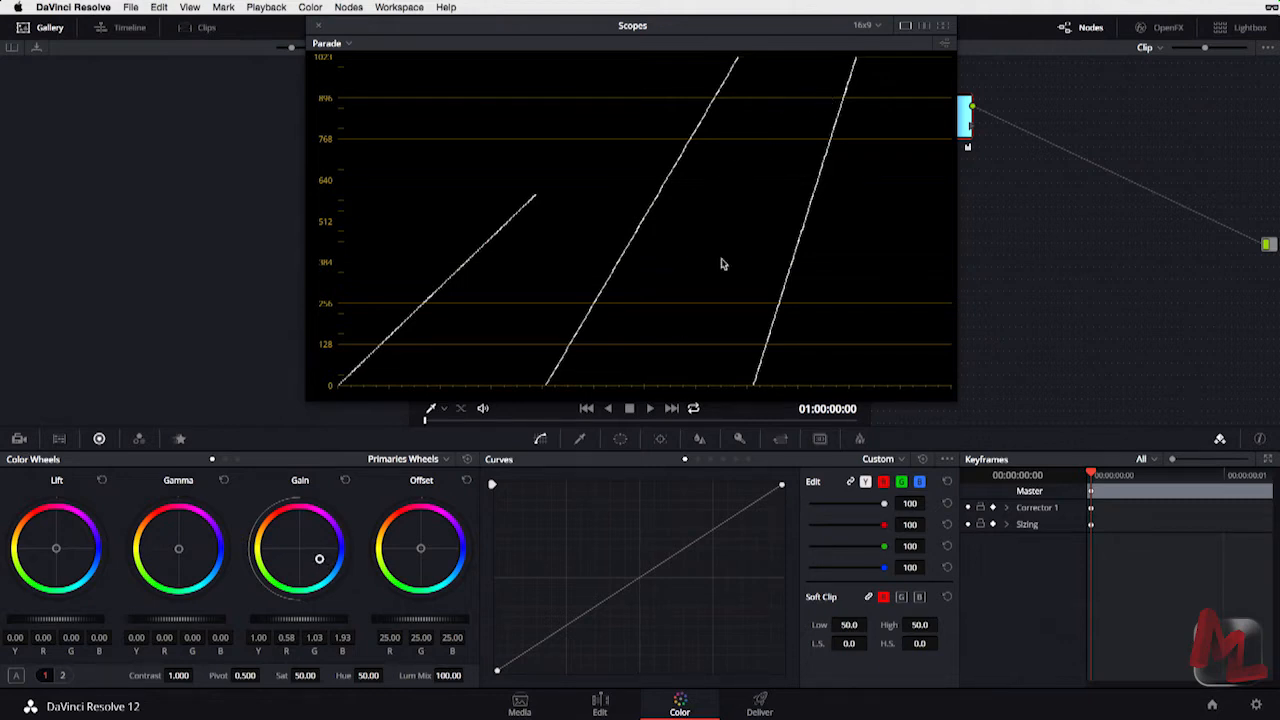
- Move the Gain wheel through neutral and red, then settle it on a green highlight tint
{"action": "left_click_drag", "start_coordinate": [320, 558], "coordinate": [324, 560]}
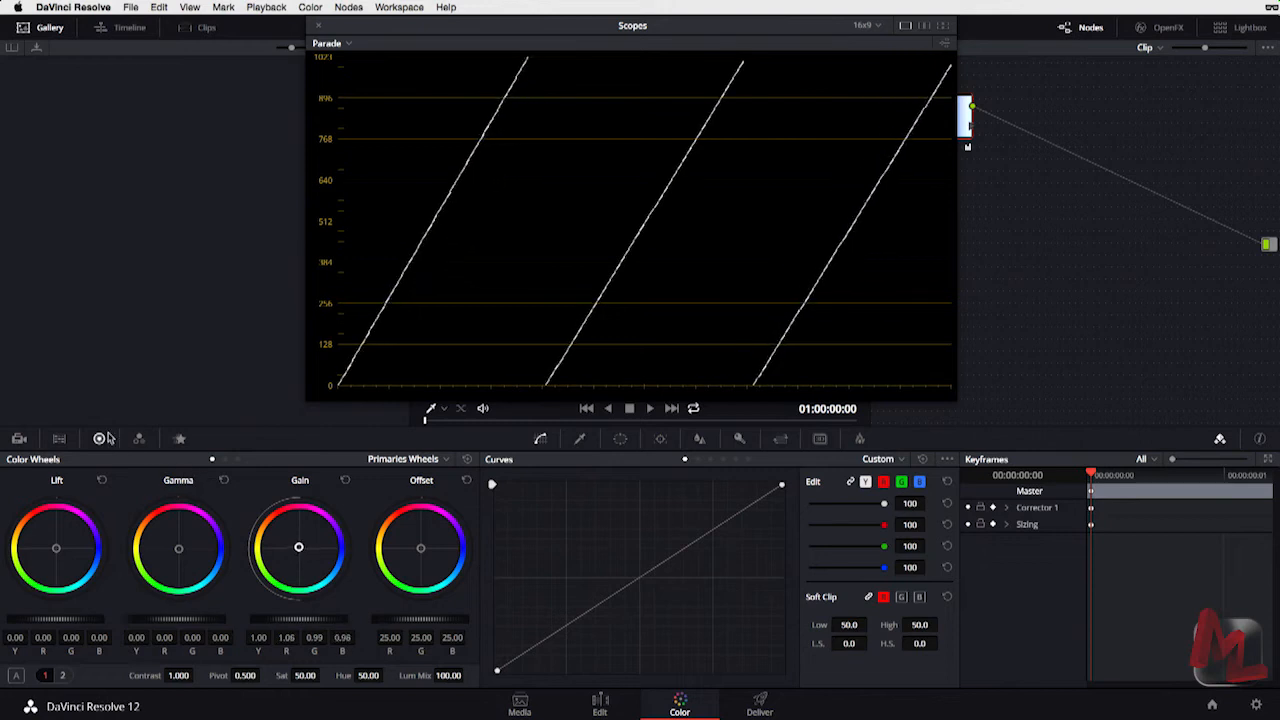
{"action": "left_click_drag", "start_coordinate": [300, 548], "coordinate": [296, 548]}
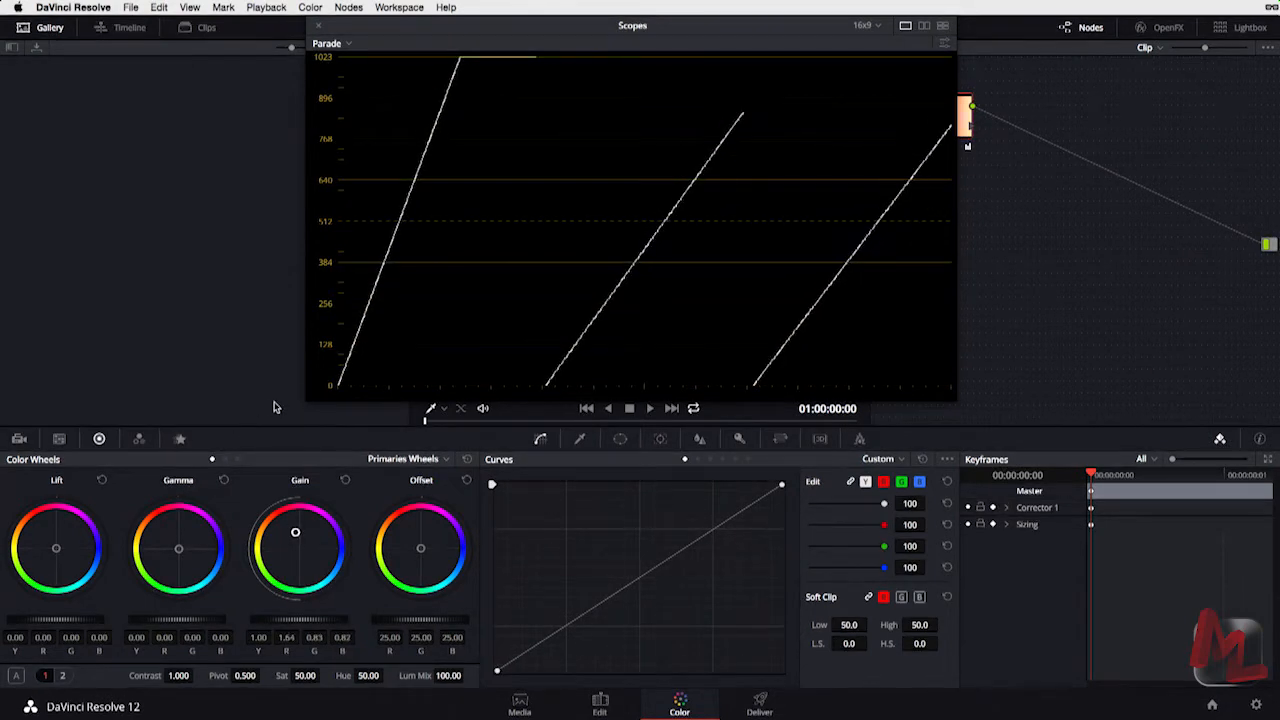
{"action": "left_click_drag", "start_coordinate": [296, 532], "coordinate": [280, 538]}
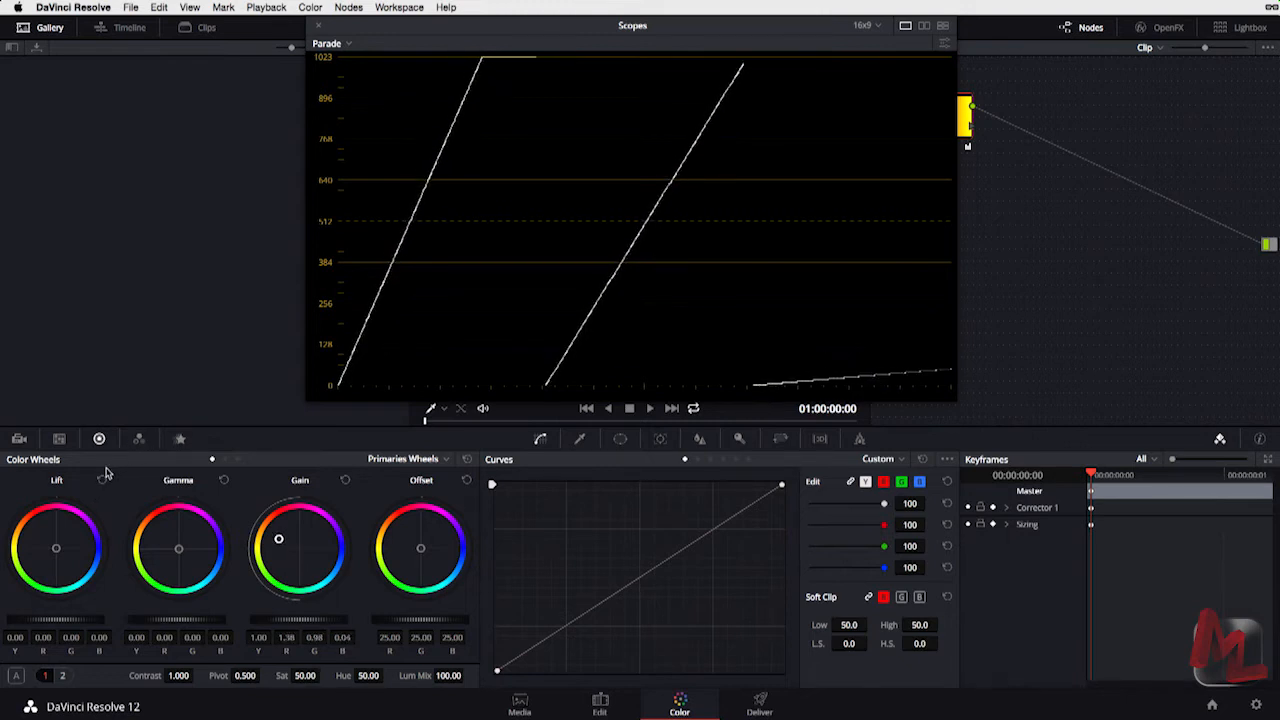
{"action": "left_click_drag", "start_coordinate": [278, 538], "coordinate": [302, 550]}
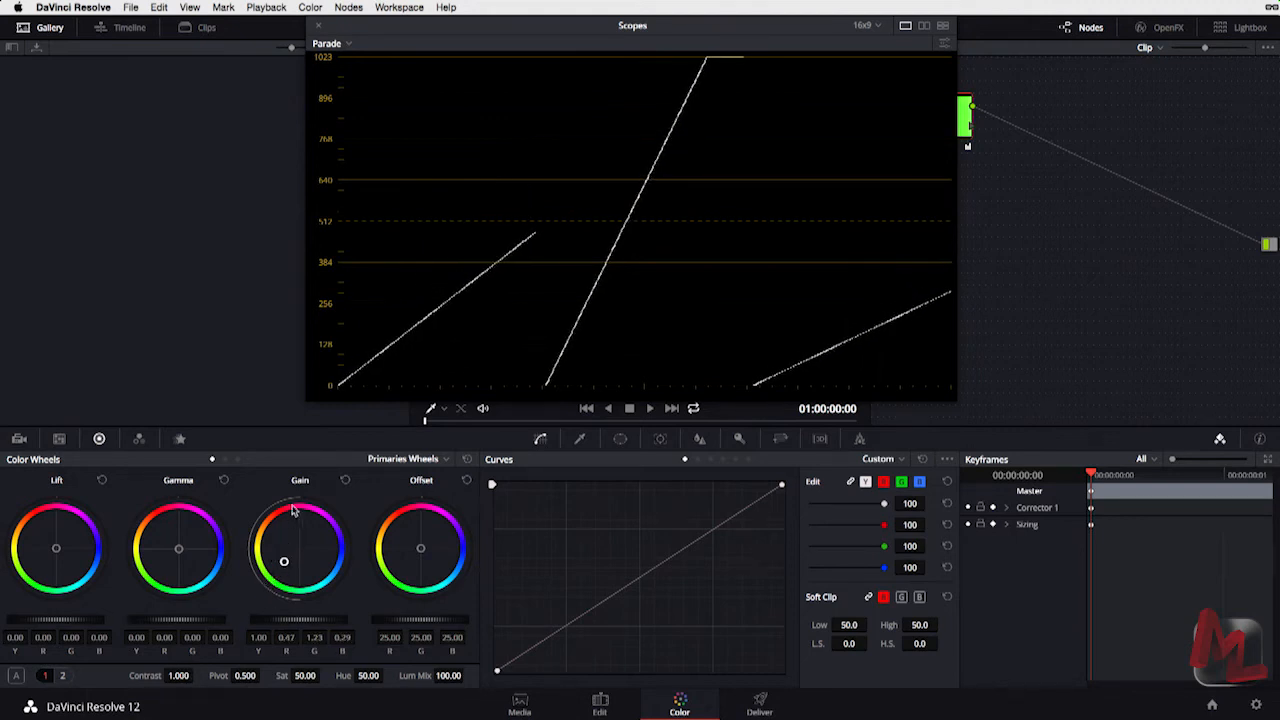
{"action": "mouse_move", "coordinate": [548, 392]}
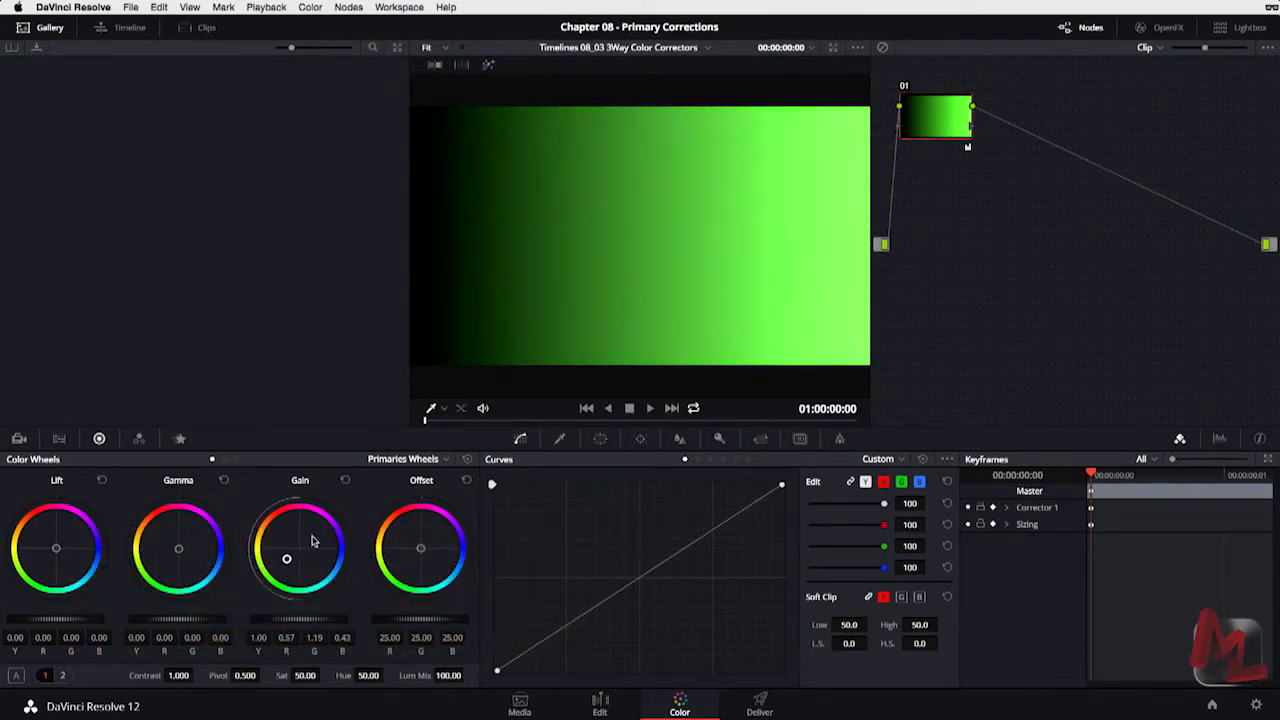
- Swing the Gain wheel to a blue highlight tint, then reset it to neutral
{"action": "left_click_drag", "start_coordinate": [286, 558], "coordinate": [320, 552]}
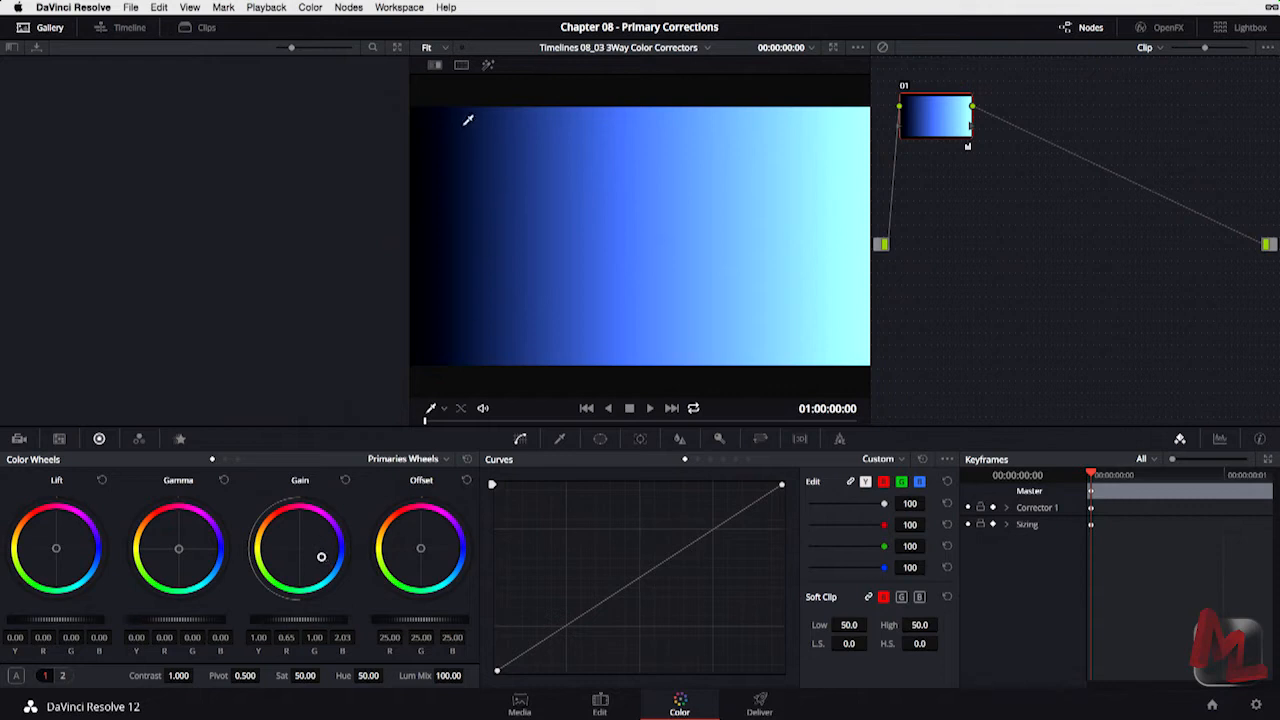
{"action": "mouse_move", "coordinate": [464, 130]}
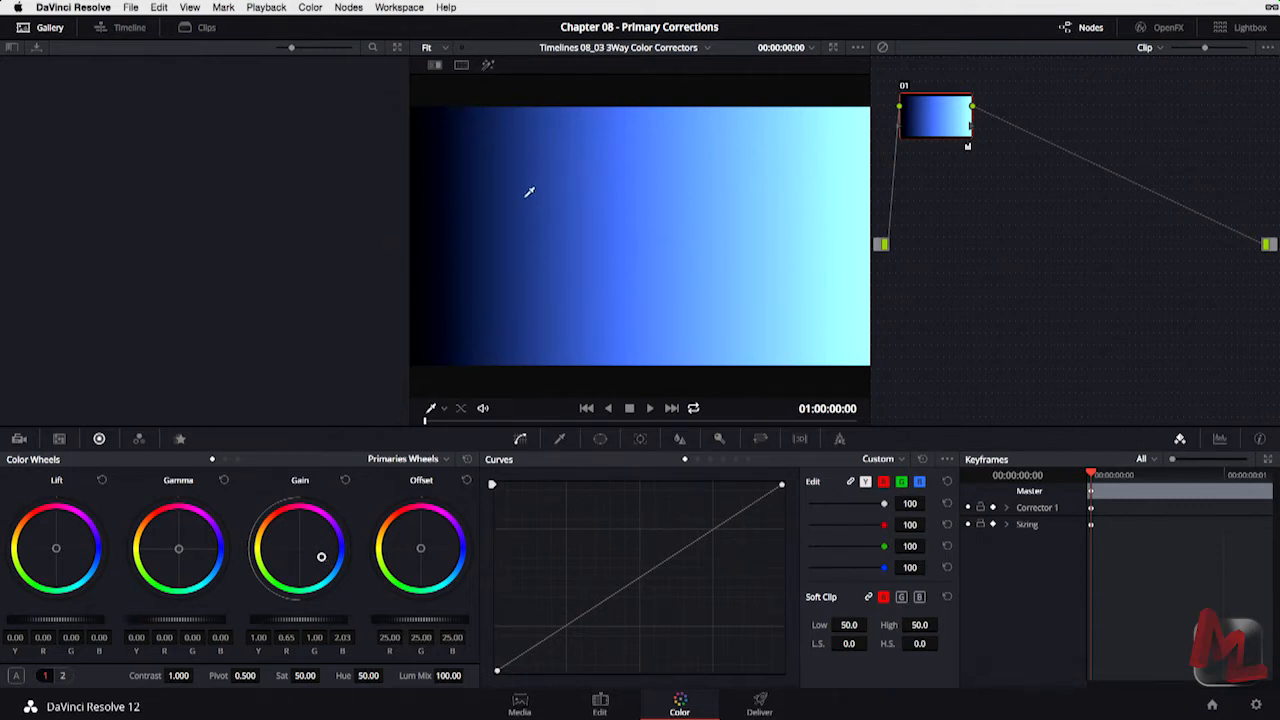
{"action": "left_click", "coordinate": [344, 480]}
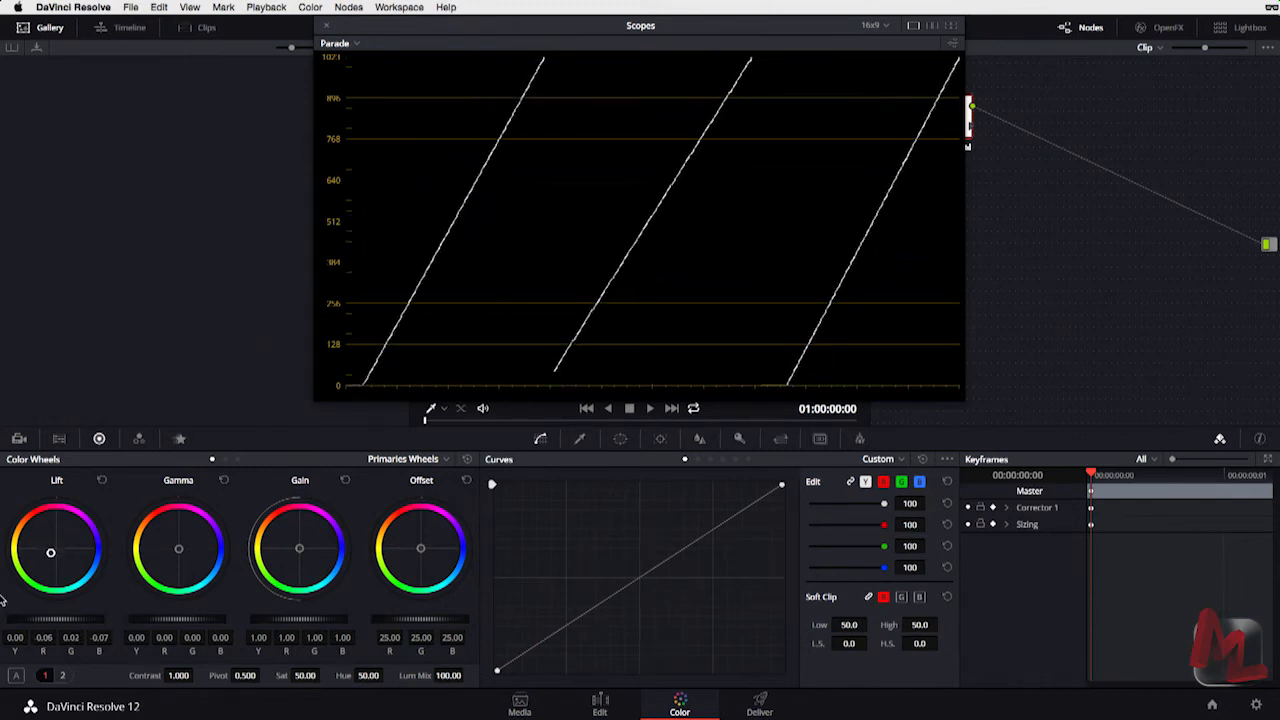
- Push the Lift wheel toward magenta, raising red and blue shadows while green crushes to black
{"action": "left_click_drag", "start_coordinate": [50, 552], "coordinate": [44, 562]}
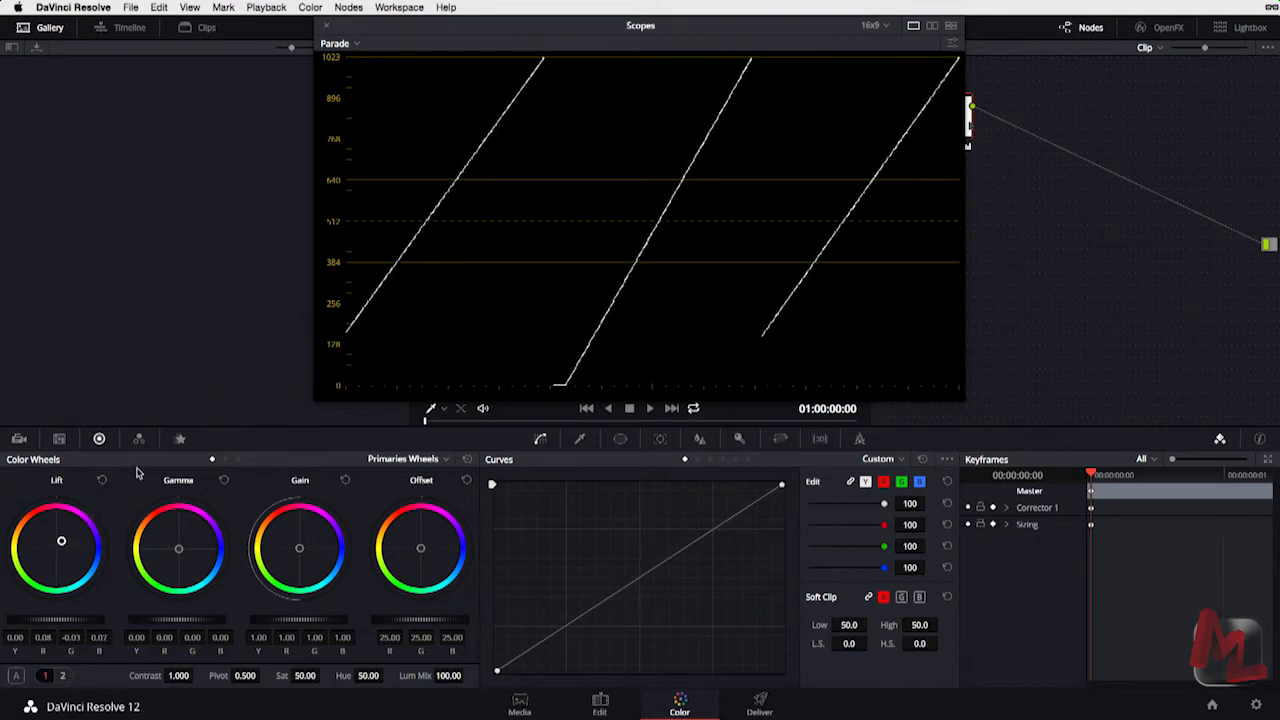
{"action": "mouse_move", "coordinate": [764, 344]}
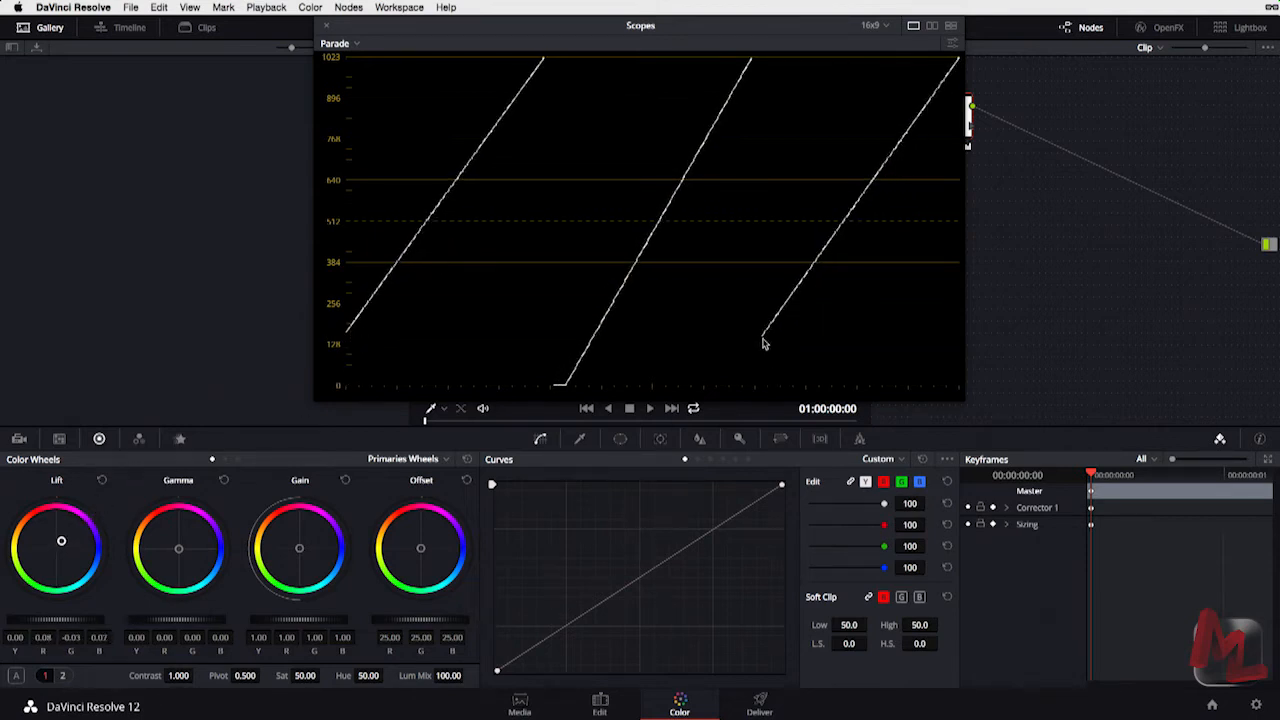
{"action": "mouse_move", "coordinate": [70, 536]}
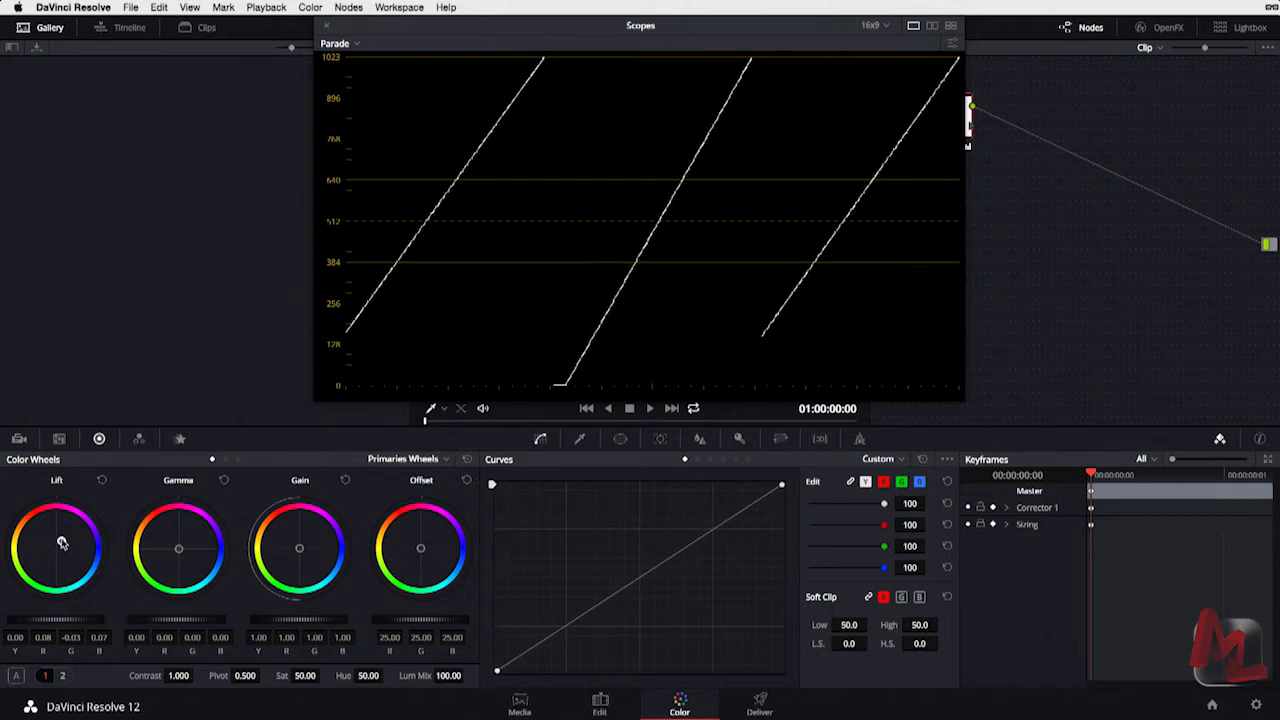
{"action": "left_click_drag", "start_coordinate": [62, 542], "coordinate": [76, 552]}
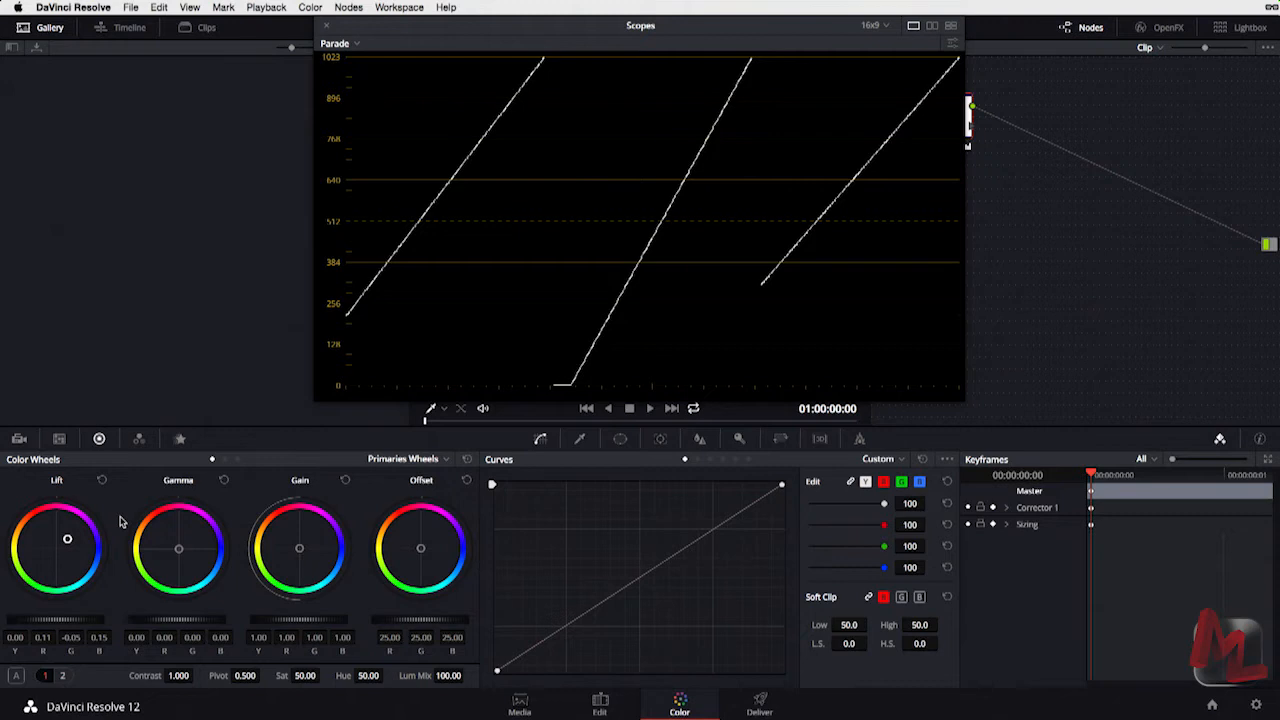
{"action": "mouse_move", "coordinate": [70, 540]}
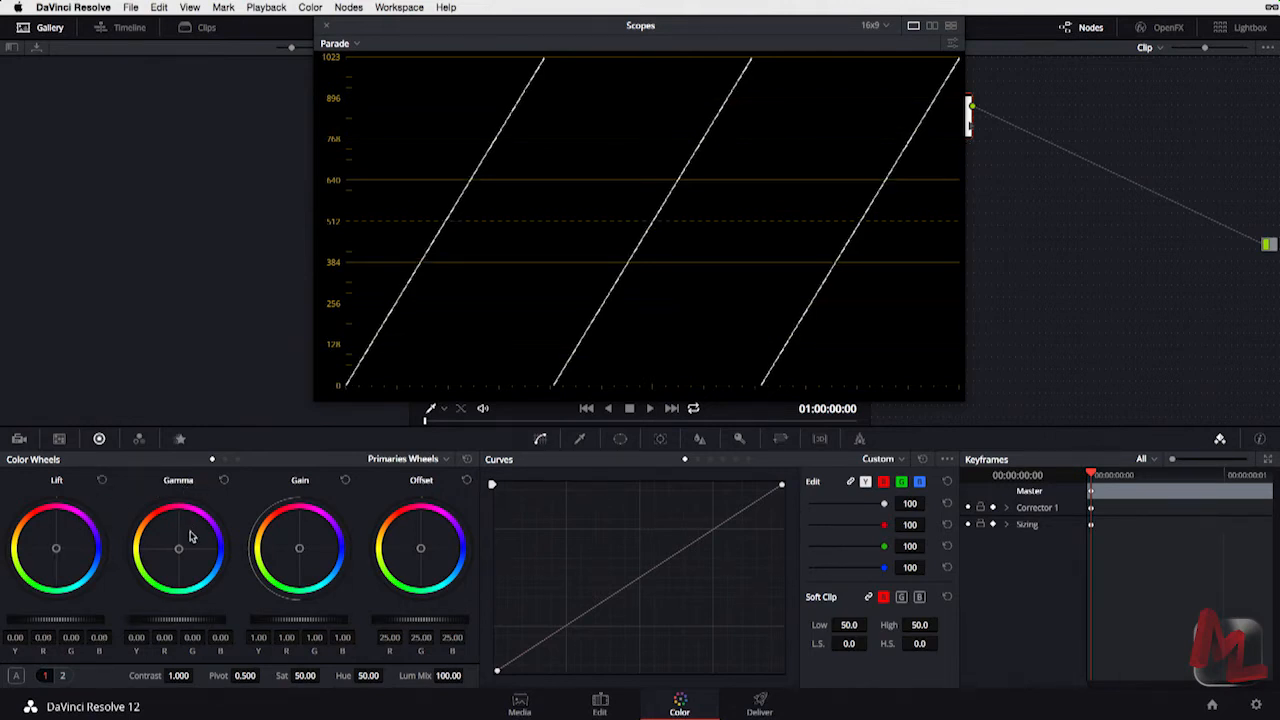
{"action": "mouse_move", "coordinate": [352, 396]}
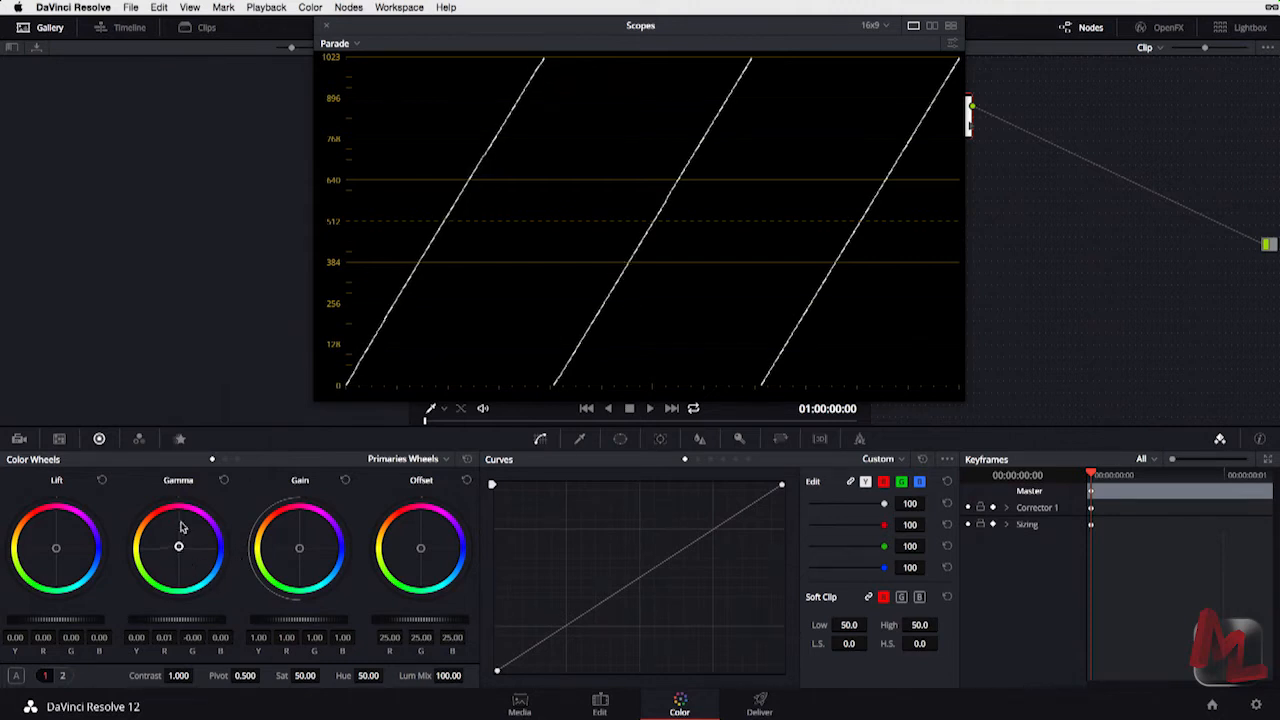
- Bend the ramp's midtones with the Gamma wheel, ending on a blue tint
{"action": "left_click_drag", "start_coordinate": [180, 548], "coordinate": [196, 512]}
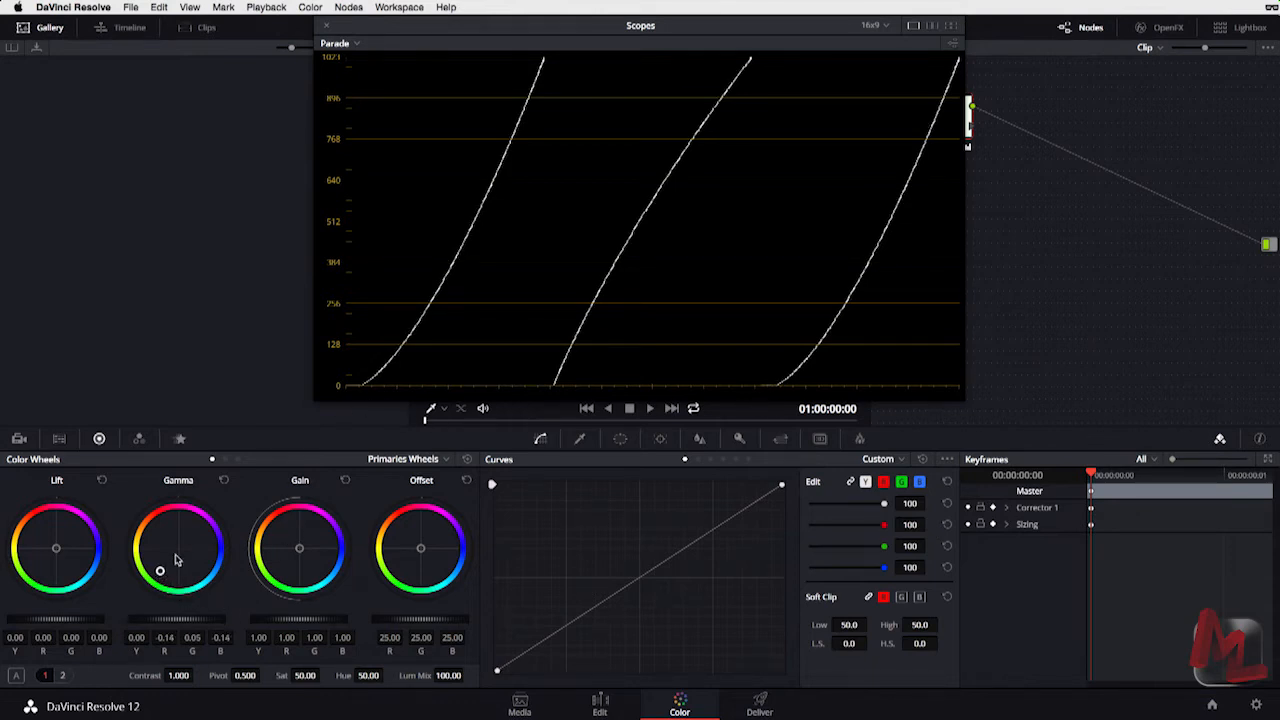
{"action": "left_click_drag", "start_coordinate": [160, 570], "coordinate": [170, 560]}
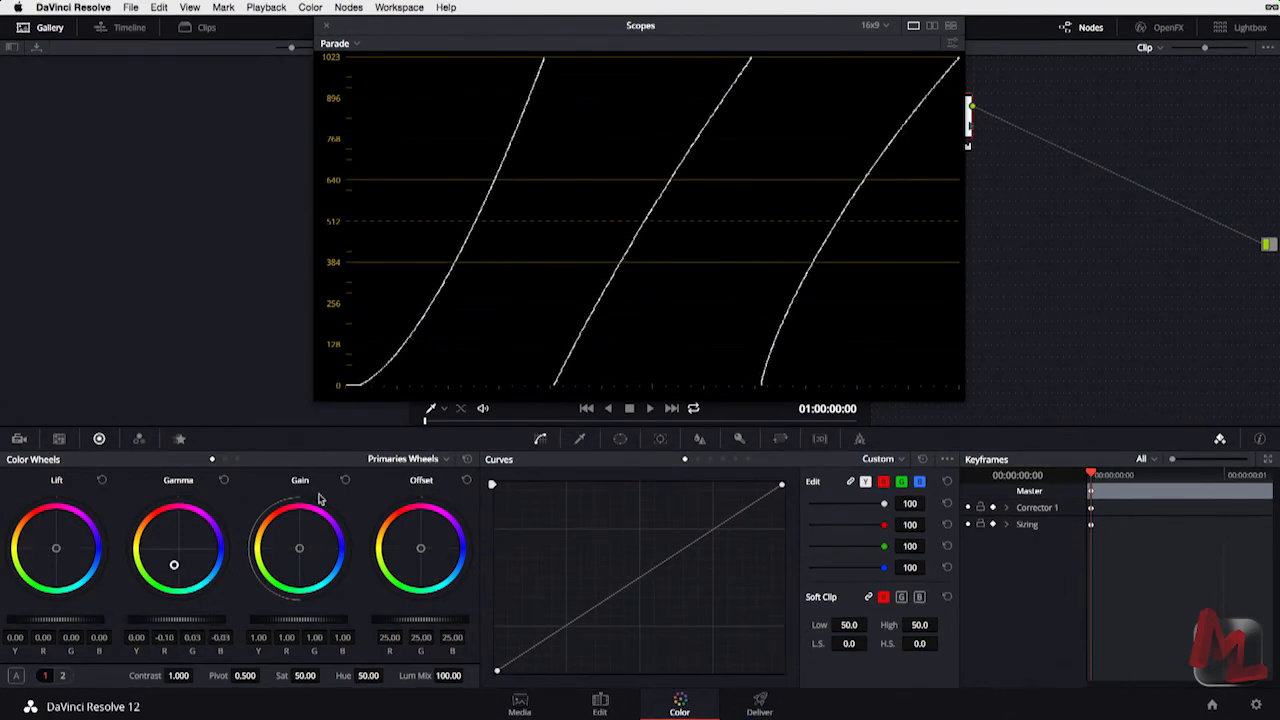
{"action": "left_click_drag", "start_coordinate": [172, 564], "coordinate": [198, 576]}
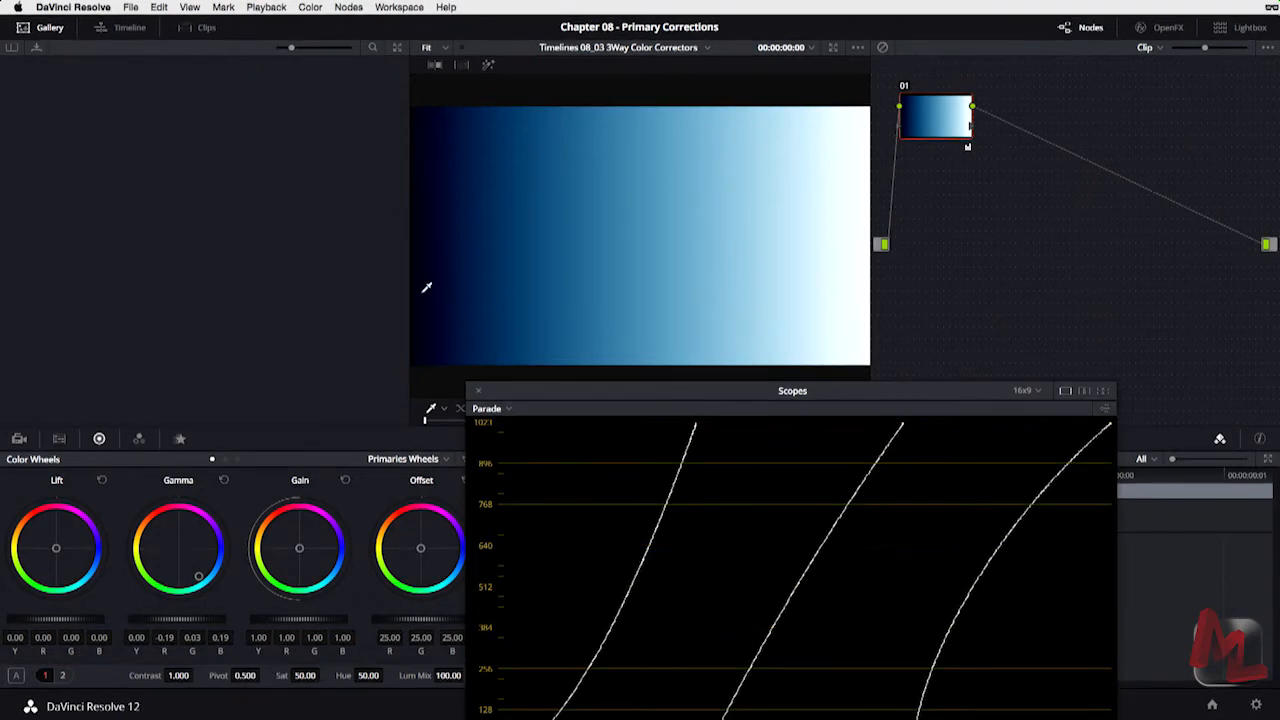
{"action": "mouse_move", "coordinate": [420, 100]}
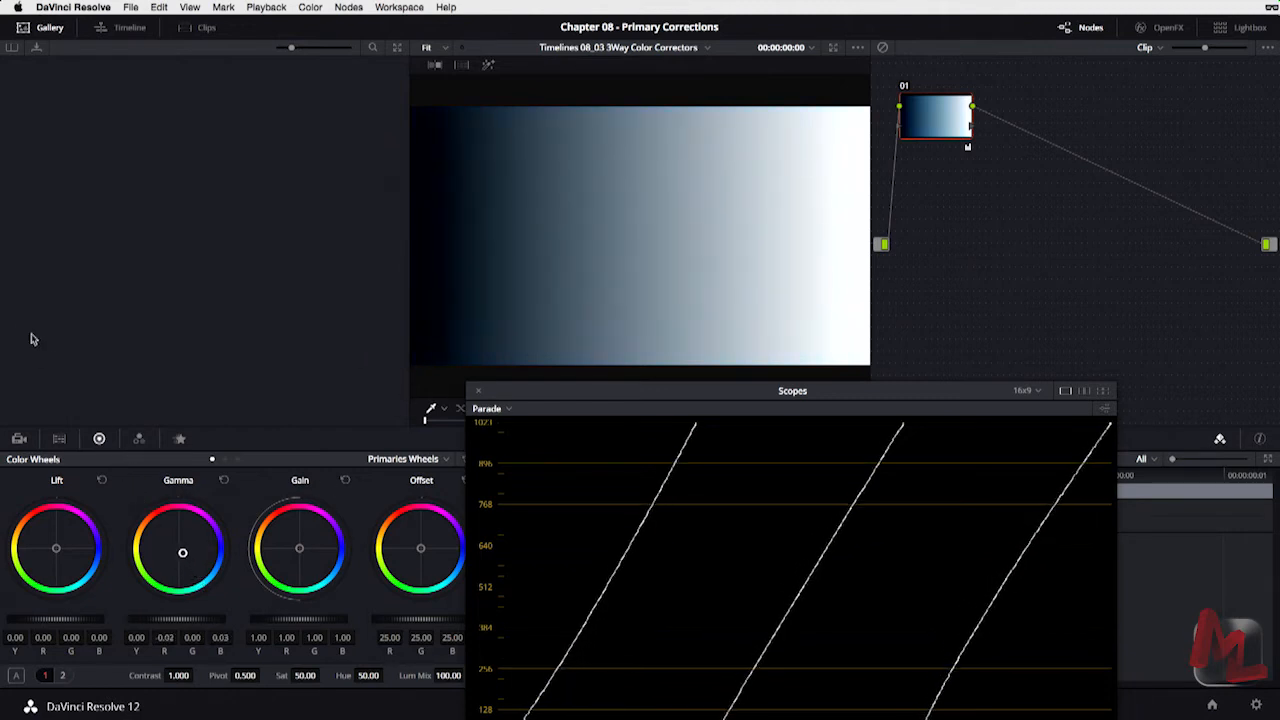
- Shift the Gamma tint again and push the midtones toward magenta
{"action": "left_click_drag", "start_coordinate": [184, 552], "coordinate": [176, 520]}
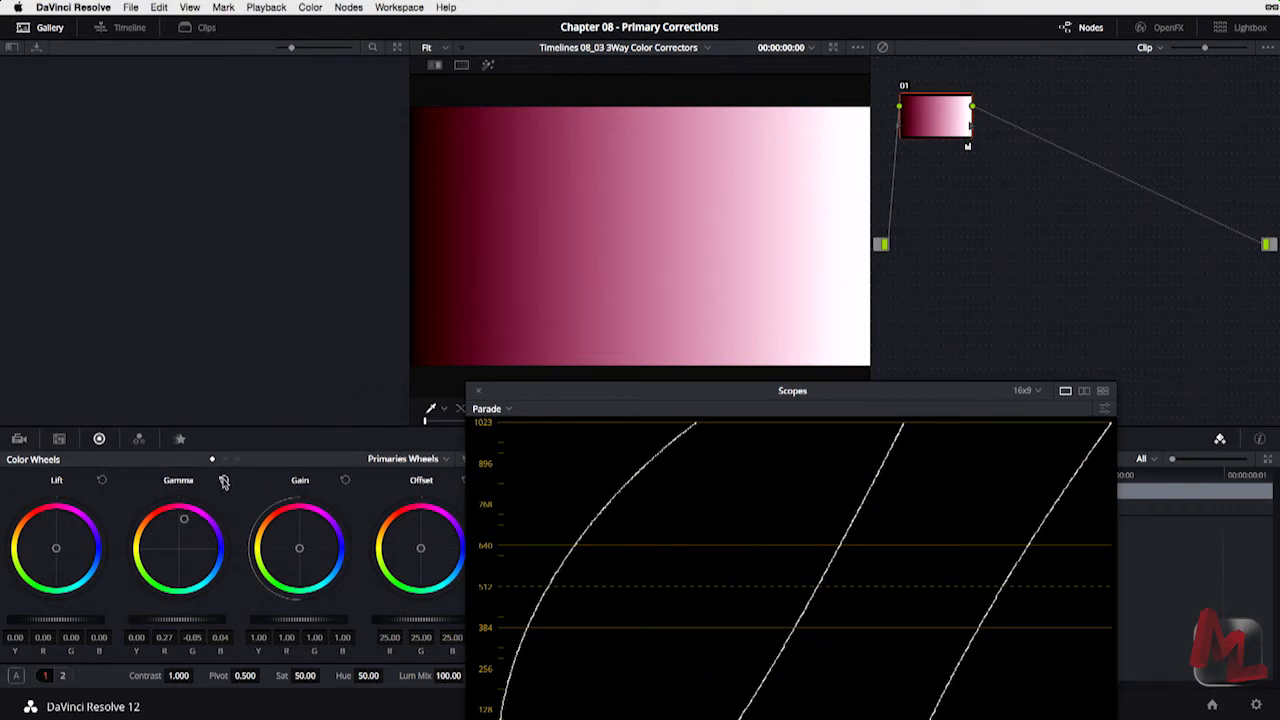
{"action": "left_click_drag", "start_coordinate": [300, 548], "coordinate": [308, 552]}
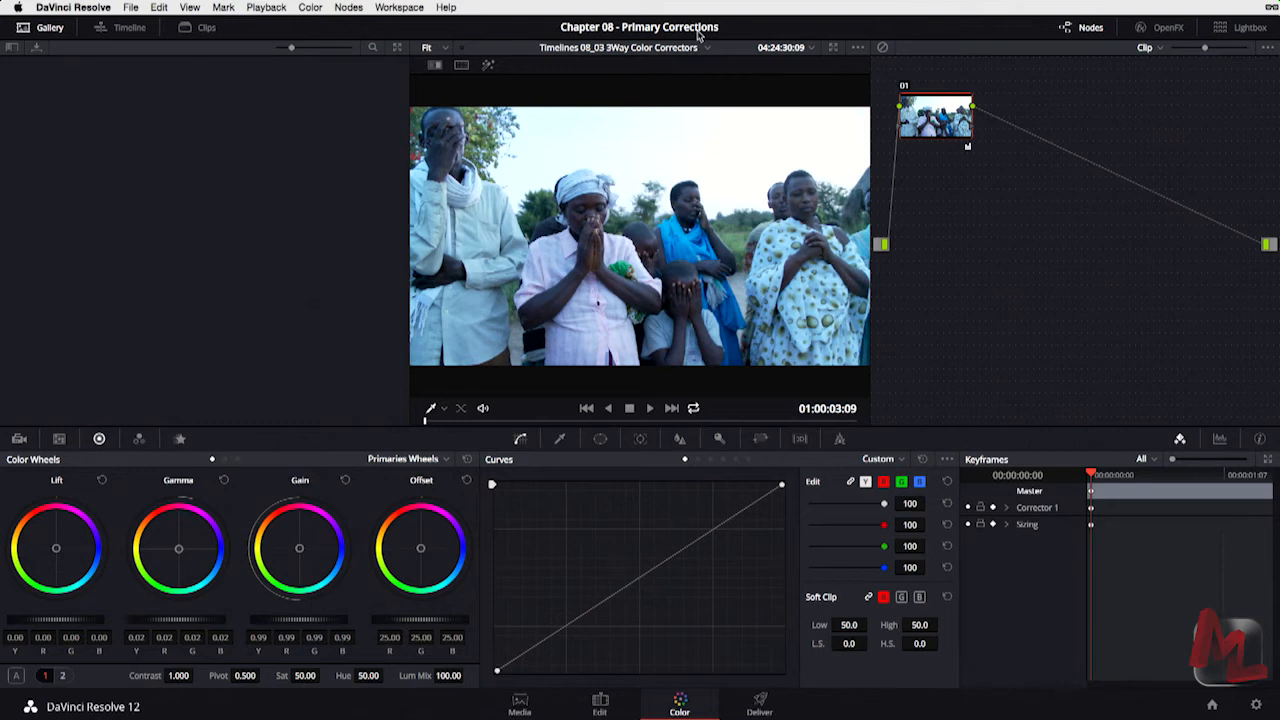
- Toggle the full-screen viewer (Shift+F) while moving to the outdoor clip
{"action": "key", "text": "shift+f"}
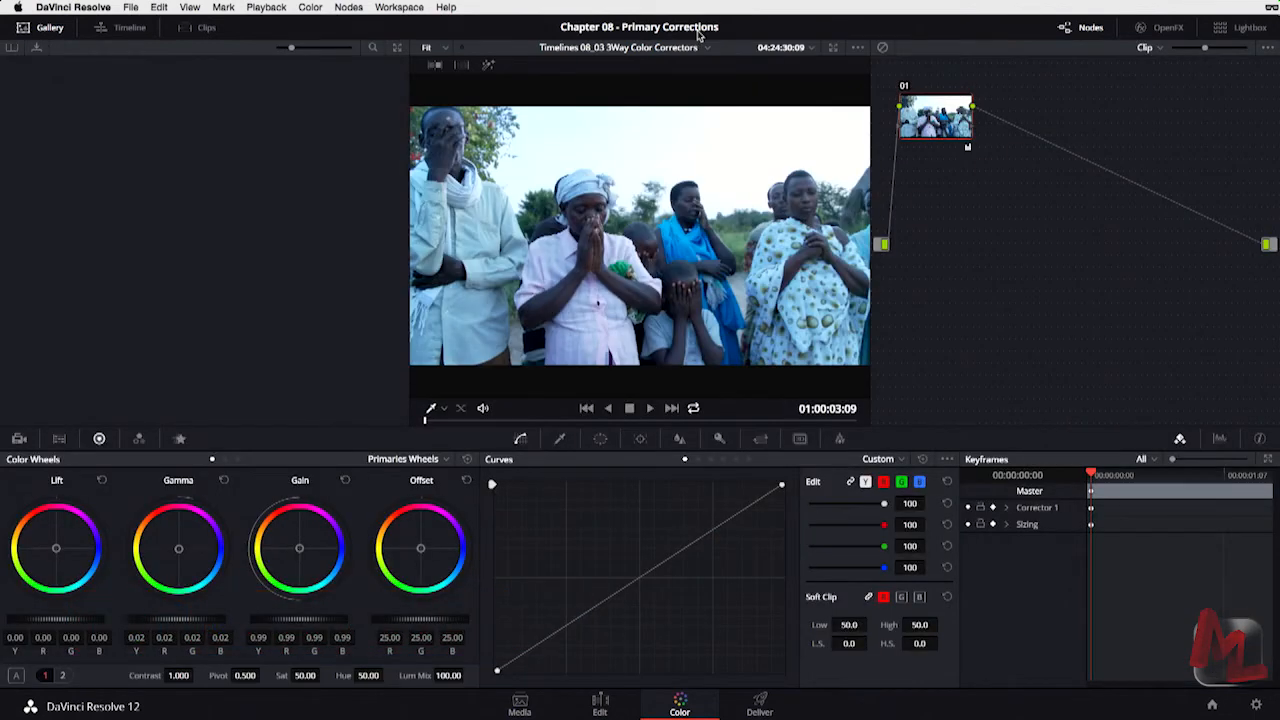
{"action": "mouse_move", "coordinate": [924, 126]}
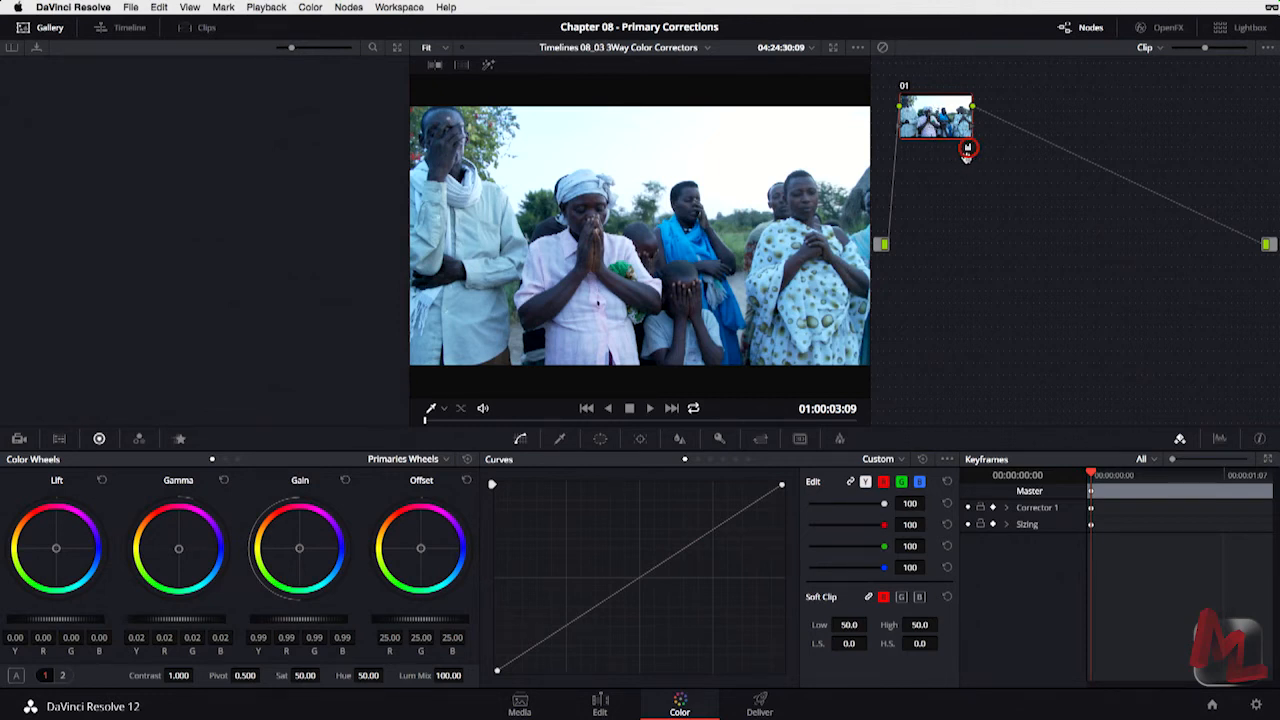
{"action": "mouse_move", "coordinate": [938, 128]}
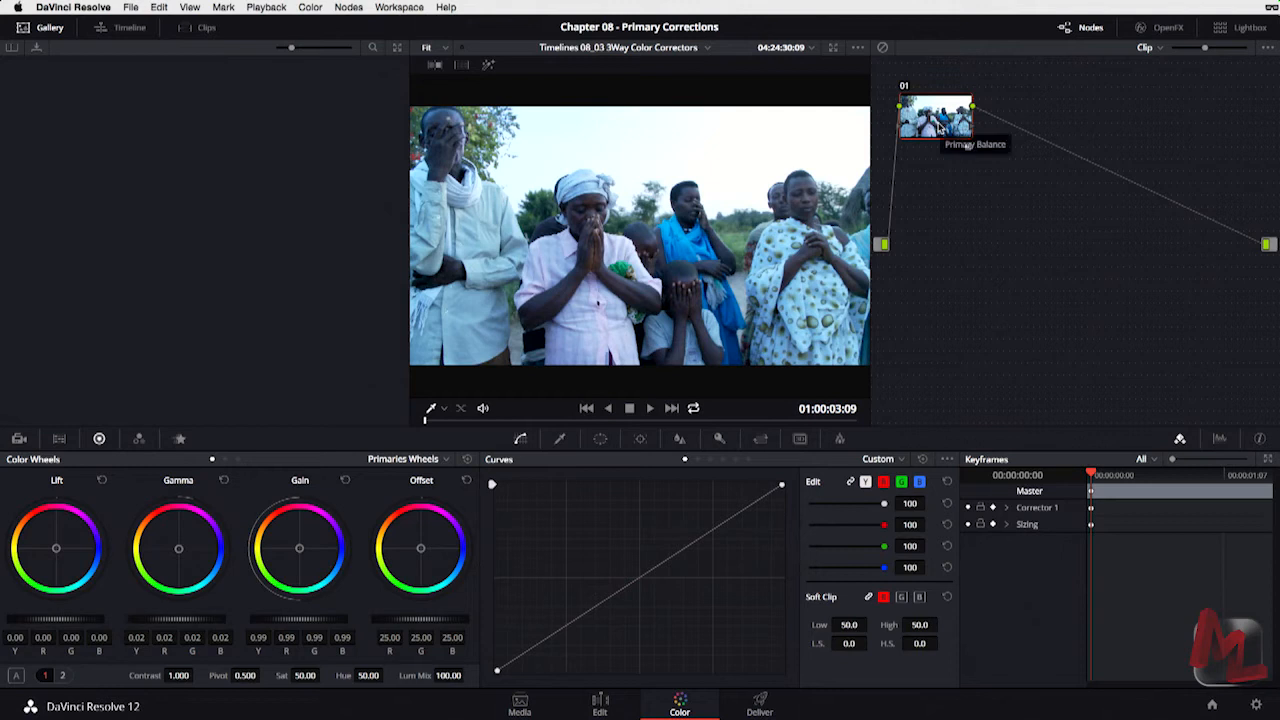
{"action": "mouse_move", "coordinate": [968, 156]}
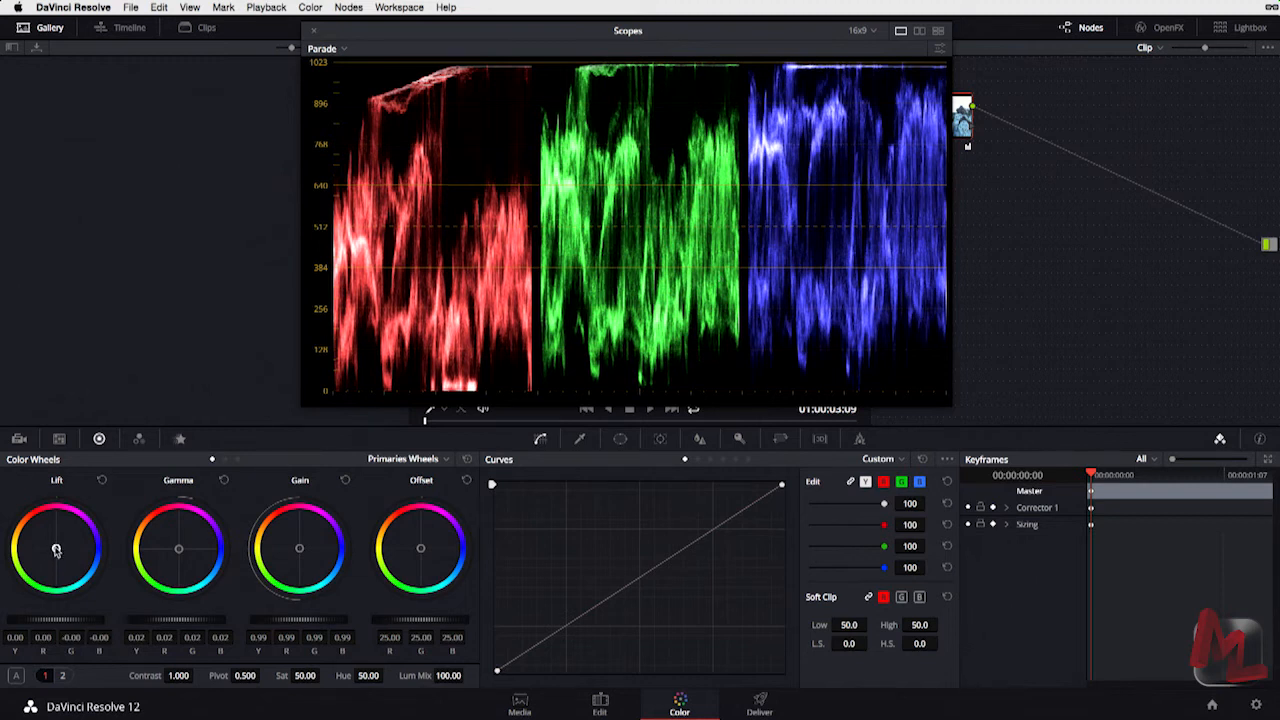
{"action": "mouse_move", "coordinate": [836, 356]}
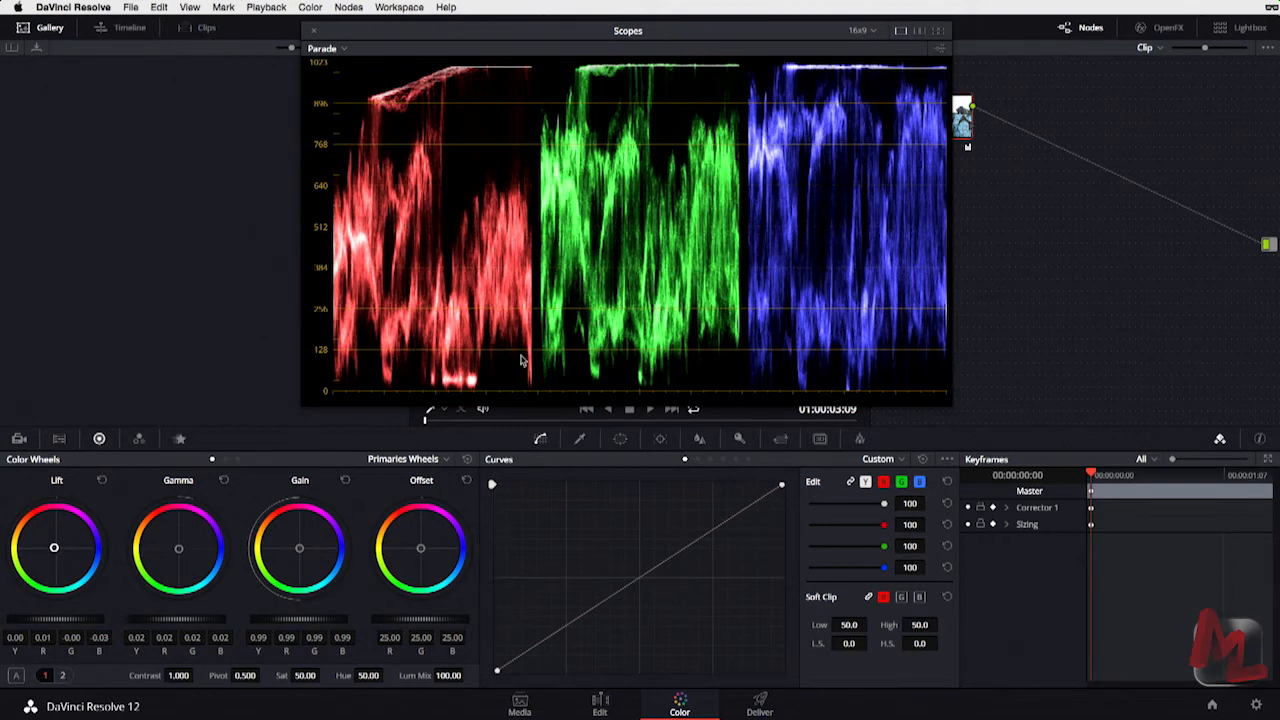
{"action": "mouse_move", "coordinate": [850, 388]}
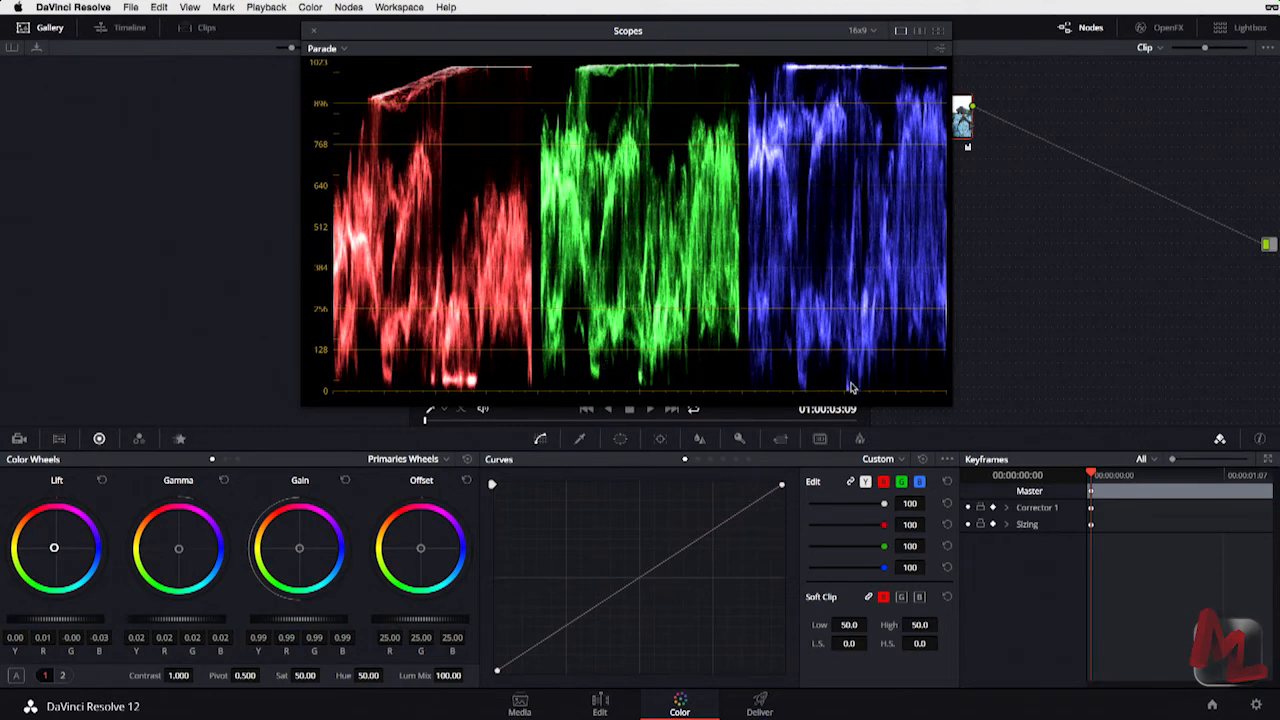
{"action": "mouse_move", "coordinate": [440, 360]}
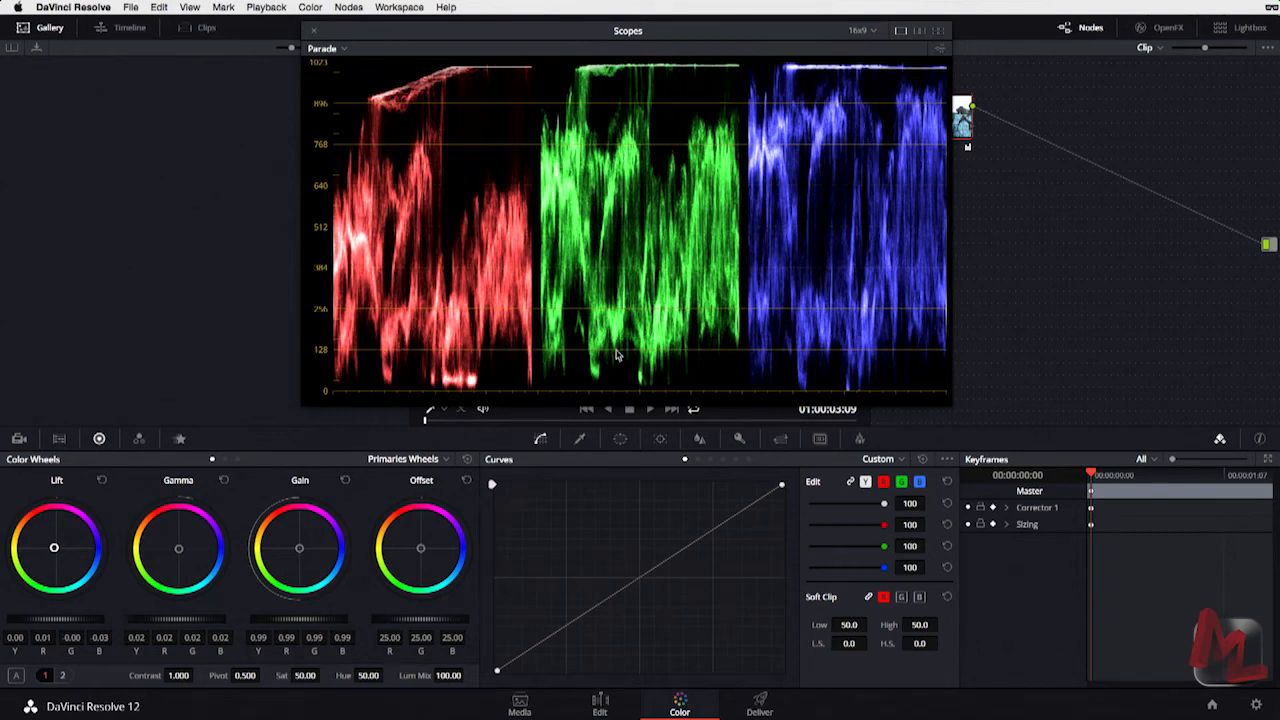
{"action": "mouse_move", "coordinate": [112, 530]}
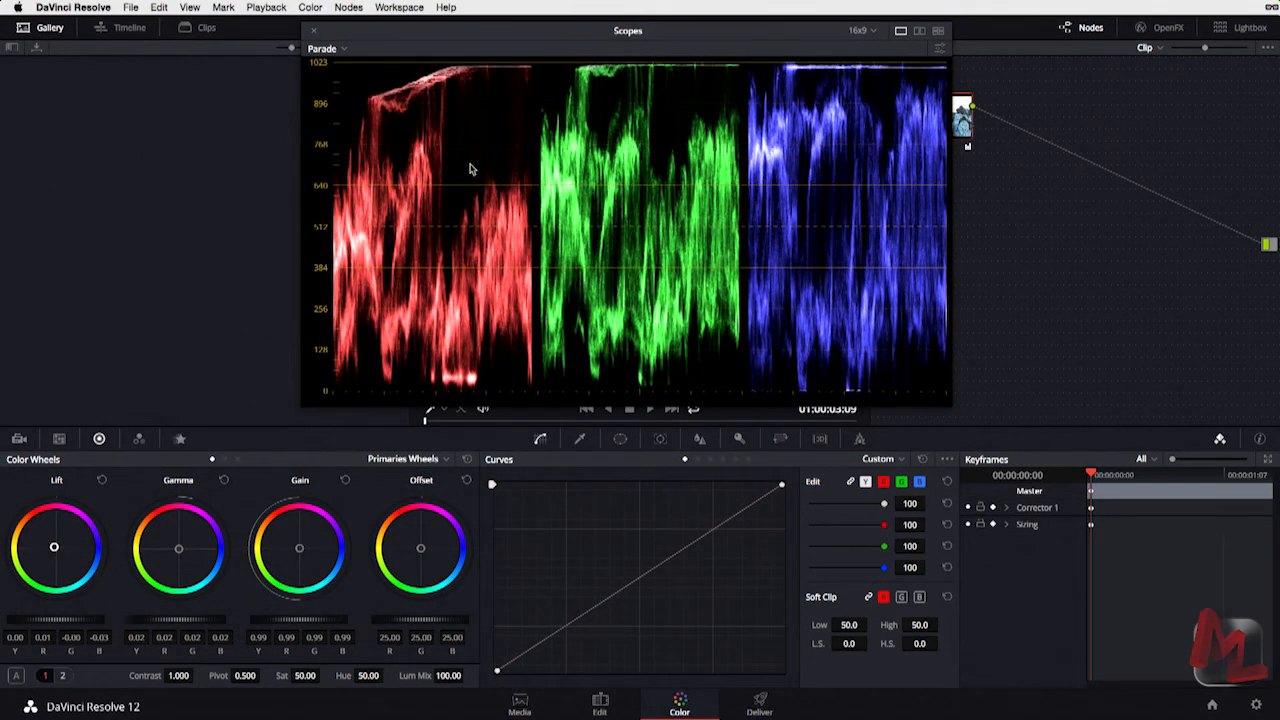
{"action": "mouse_move", "coordinate": [620, 130]}
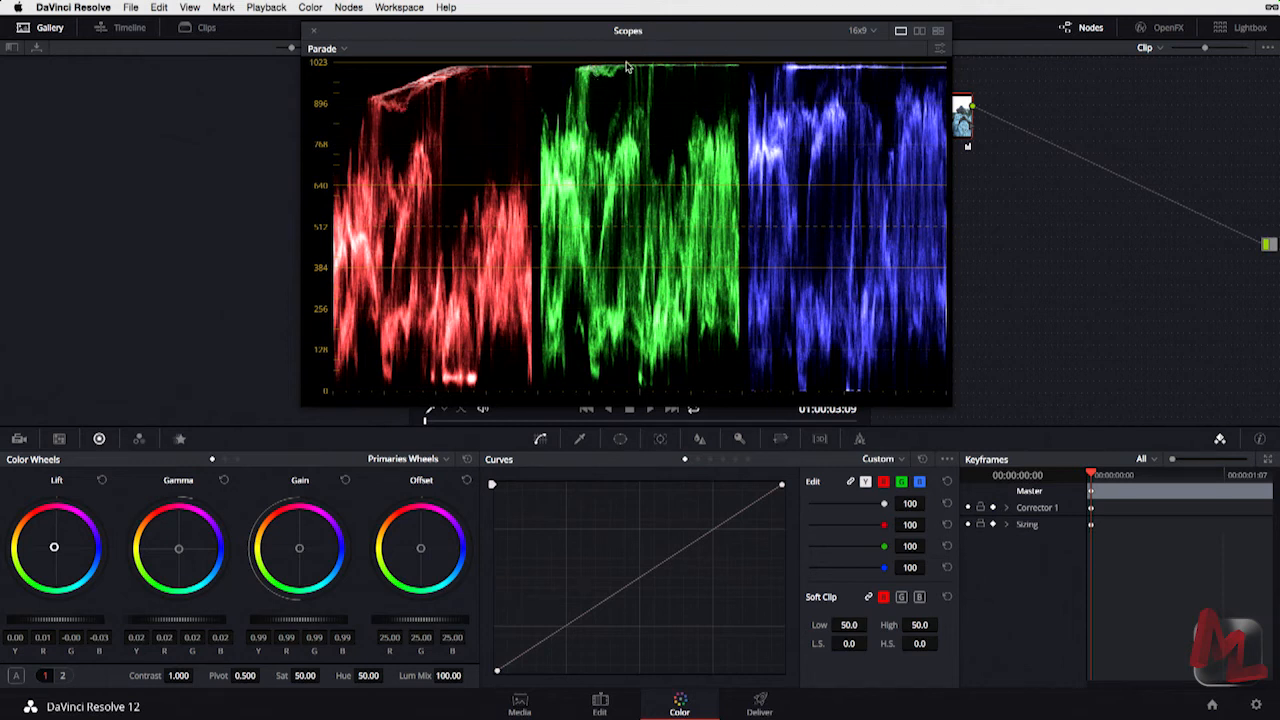
{"action": "mouse_move", "coordinate": [820, 78]}
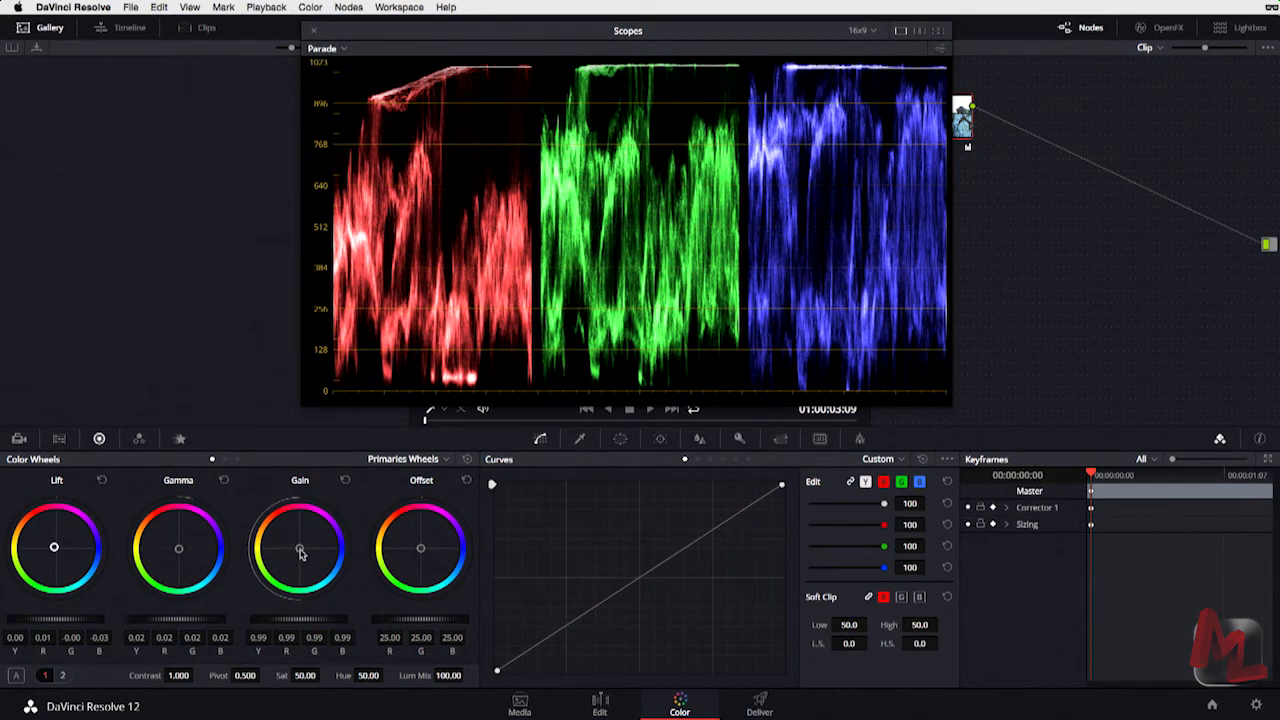
- Nudge the Gain wheel toward red until the Parade's red top matches green and blue
{"action": "left_click_drag", "start_coordinate": [300, 548], "coordinate": [298, 540]}
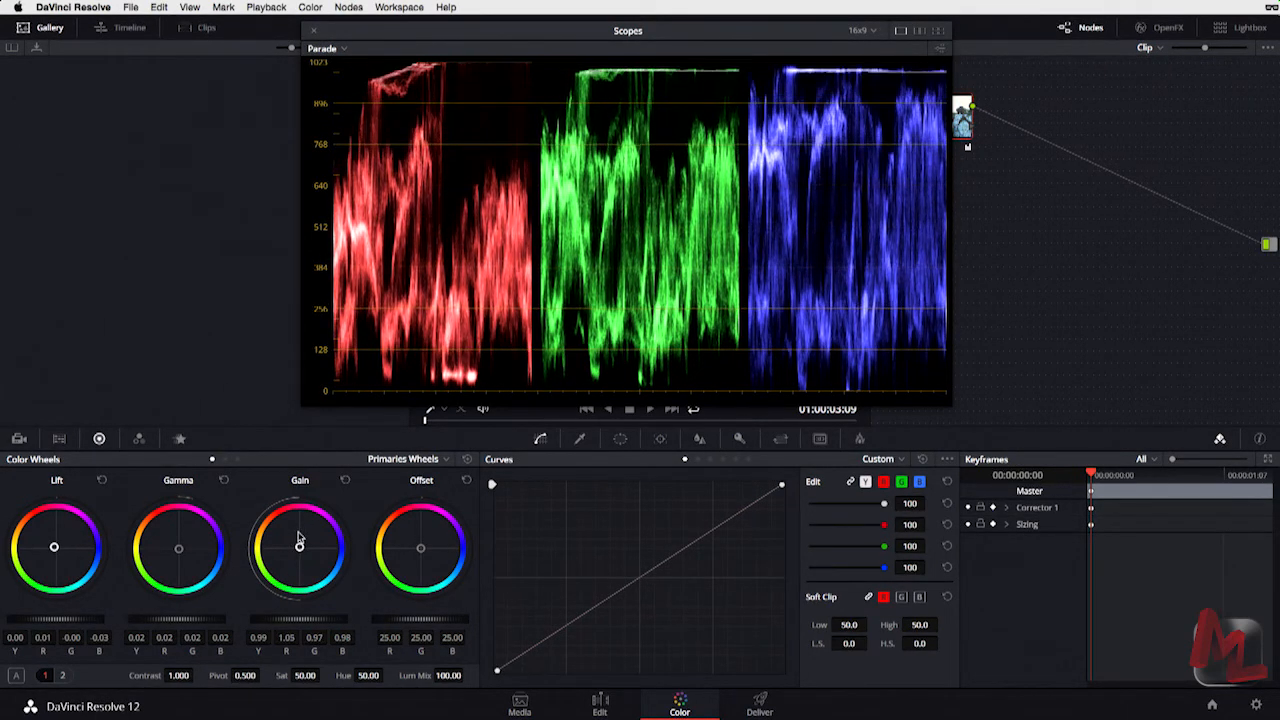
{"action": "left_click_drag", "start_coordinate": [300, 540], "coordinate": [300, 530]}
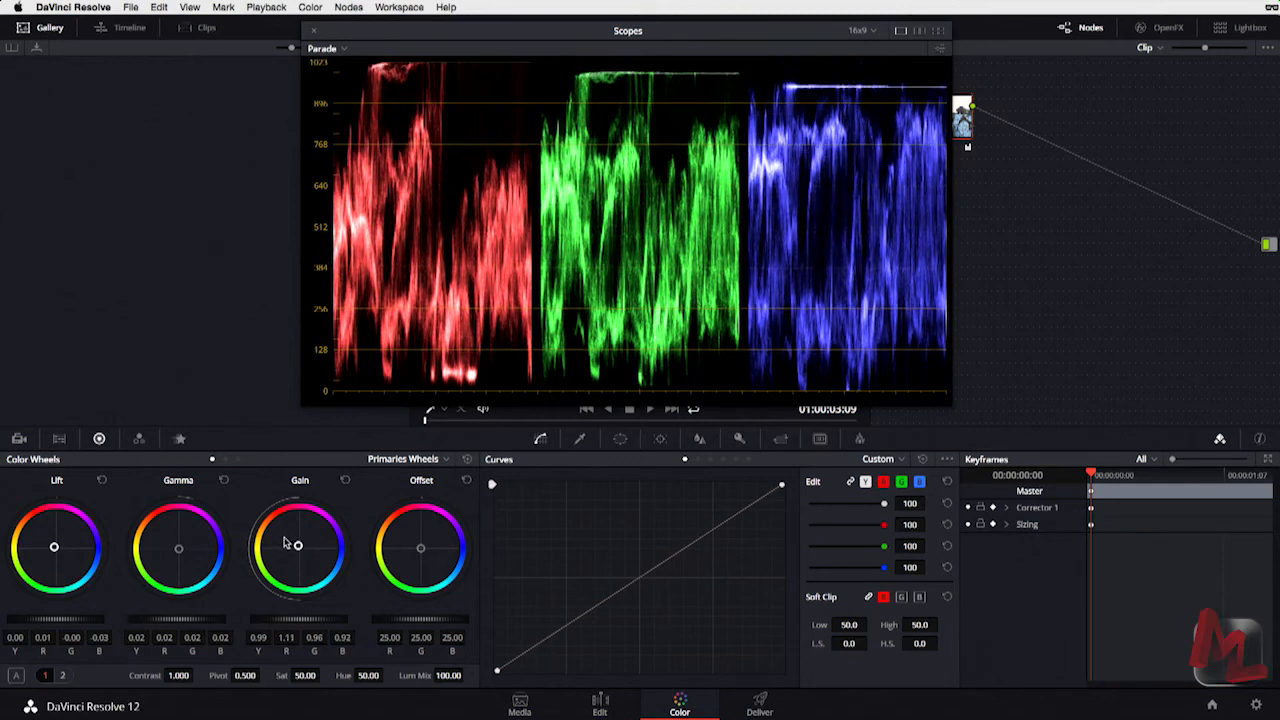
{"action": "left_click_drag", "start_coordinate": [300, 544], "coordinate": [296, 544]}
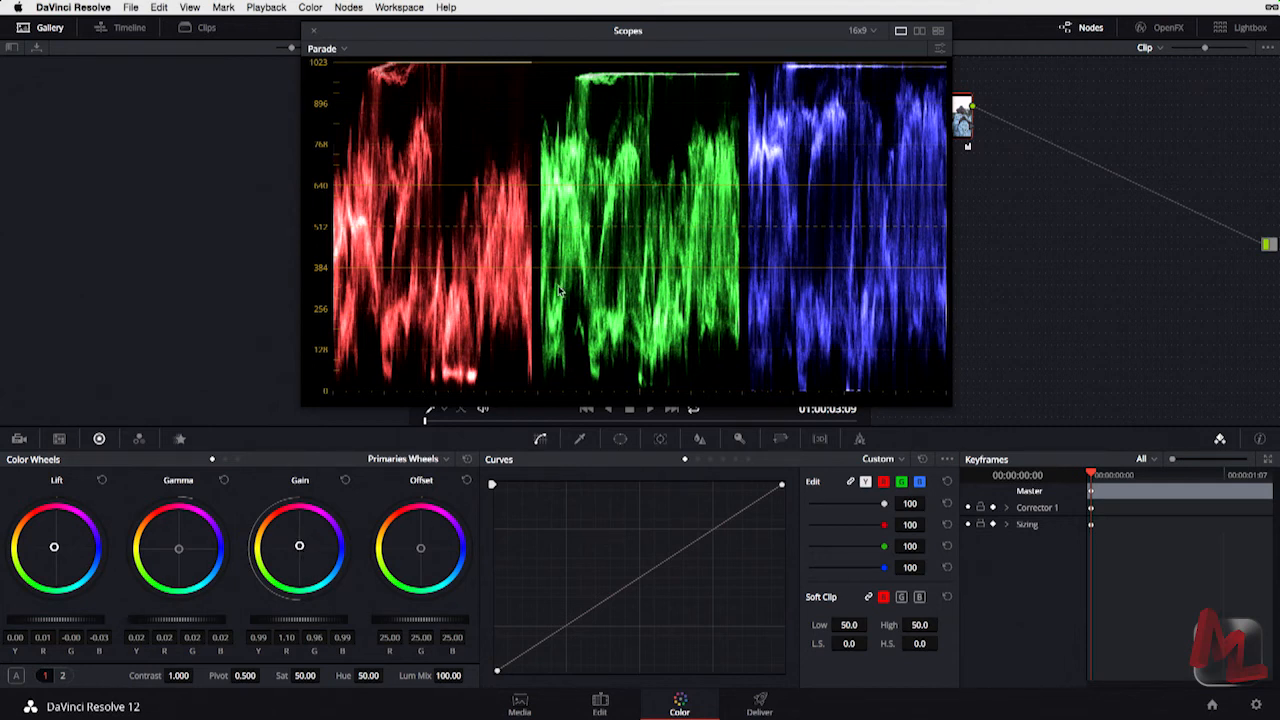
{"action": "mouse_move", "coordinate": [484, 256]}
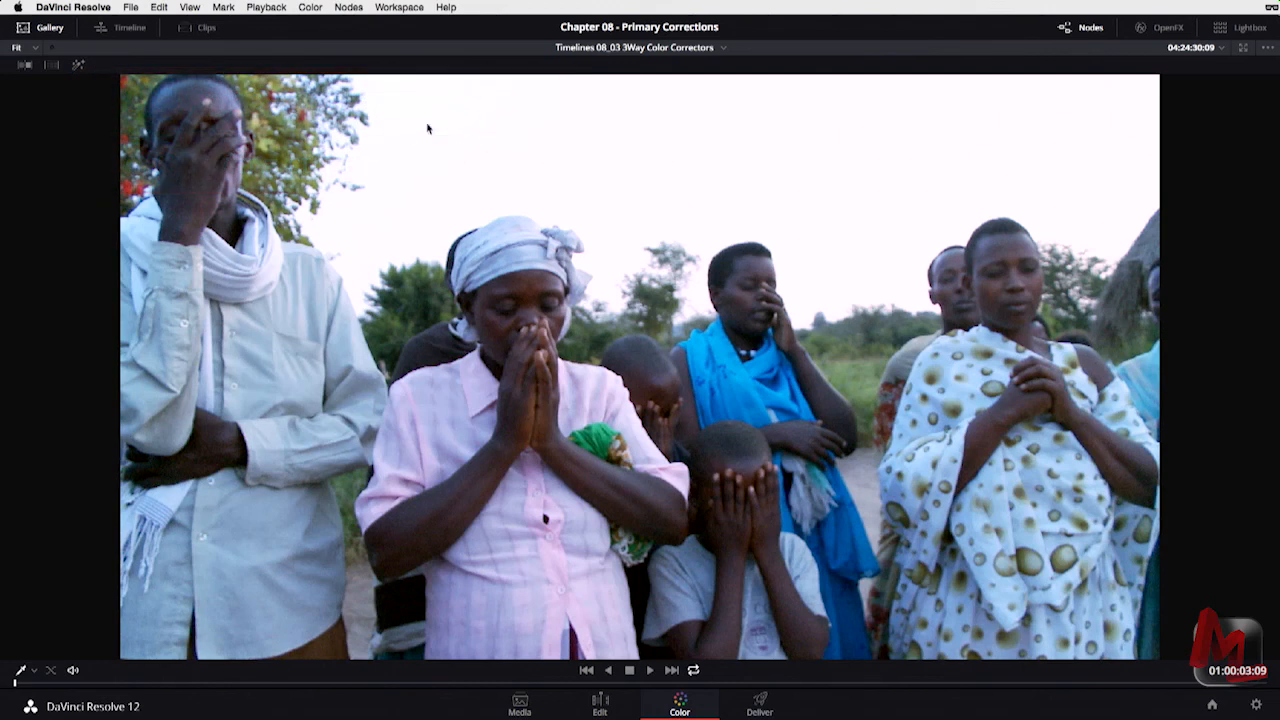
{"action": "mouse_move", "coordinate": [570, 8]}
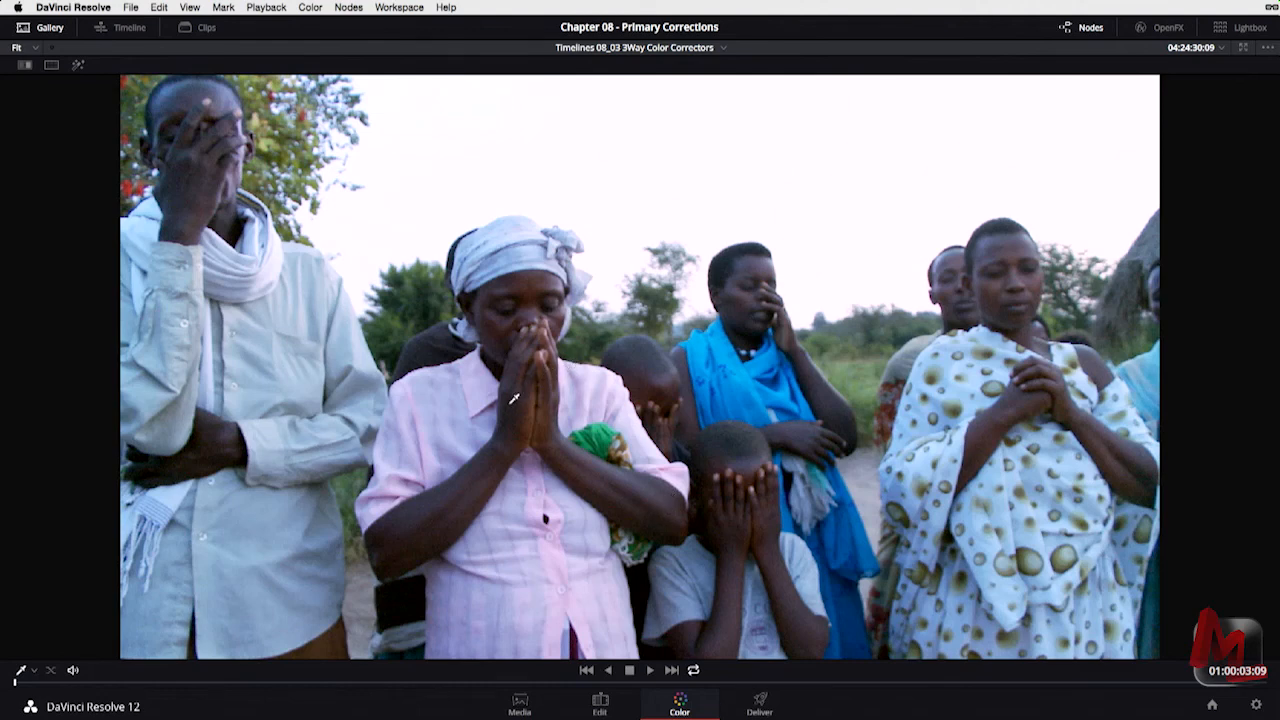
{"action": "mouse_move", "coordinate": [764, 30]}
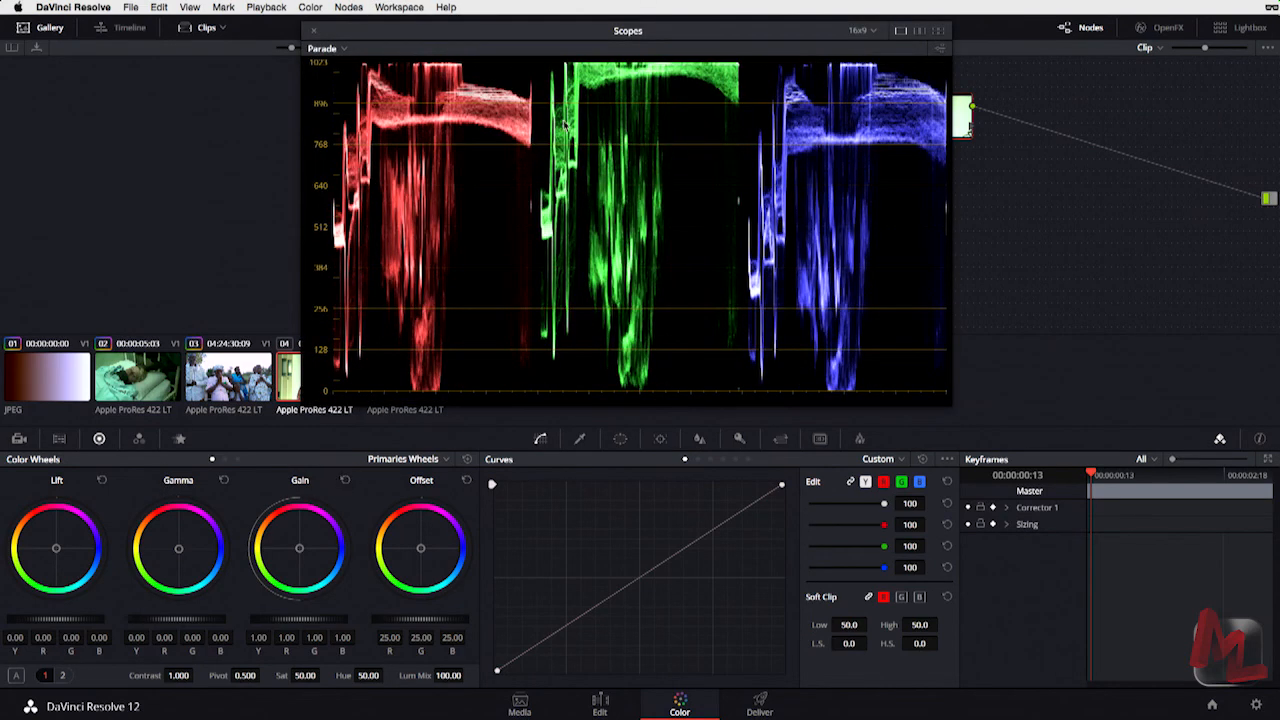
{"action": "mouse_move", "coordinate": [500, 120]}
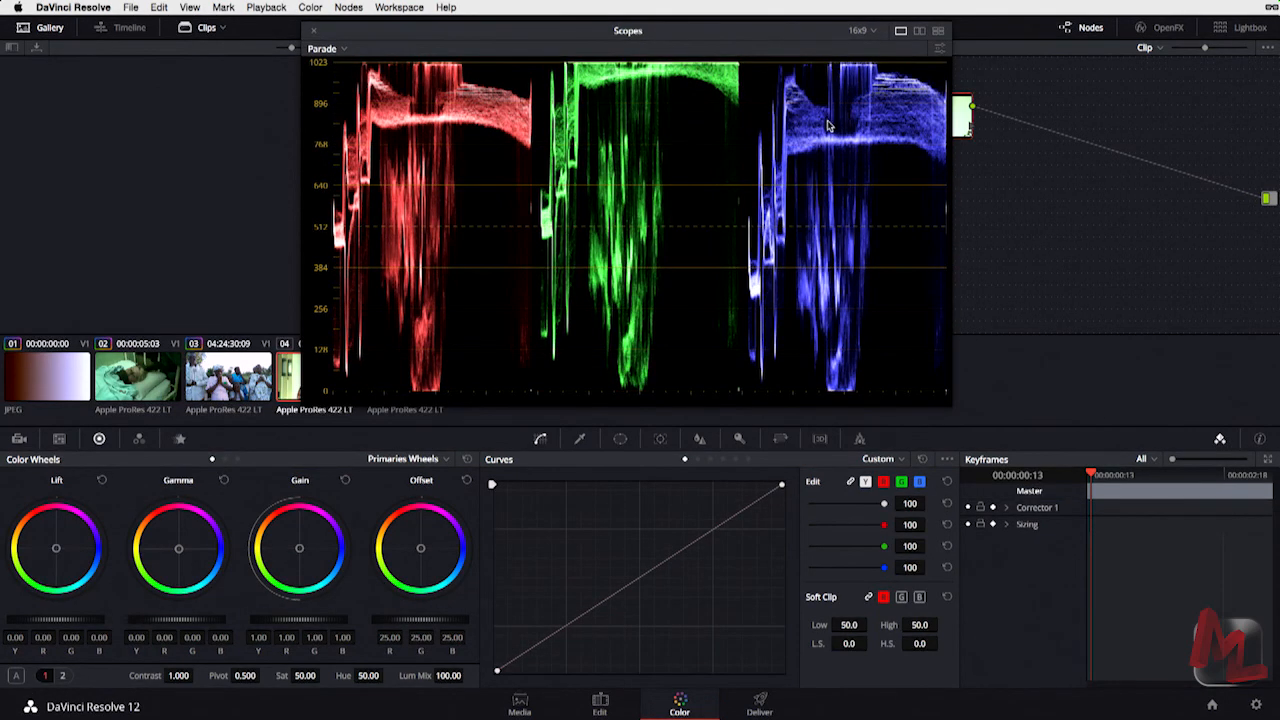
{"action": "mouse_move", "coordinate": [448, 384]}
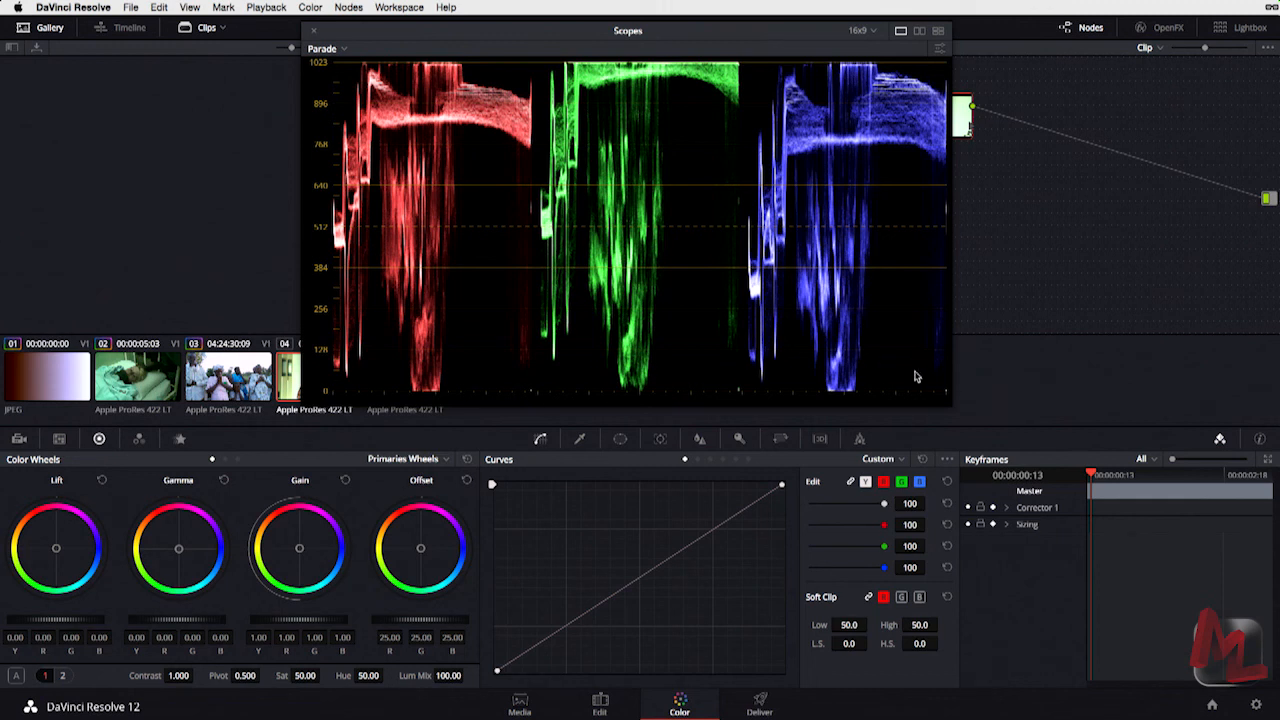
{"action": "mouse_move", "coordinate": [672, 376]}
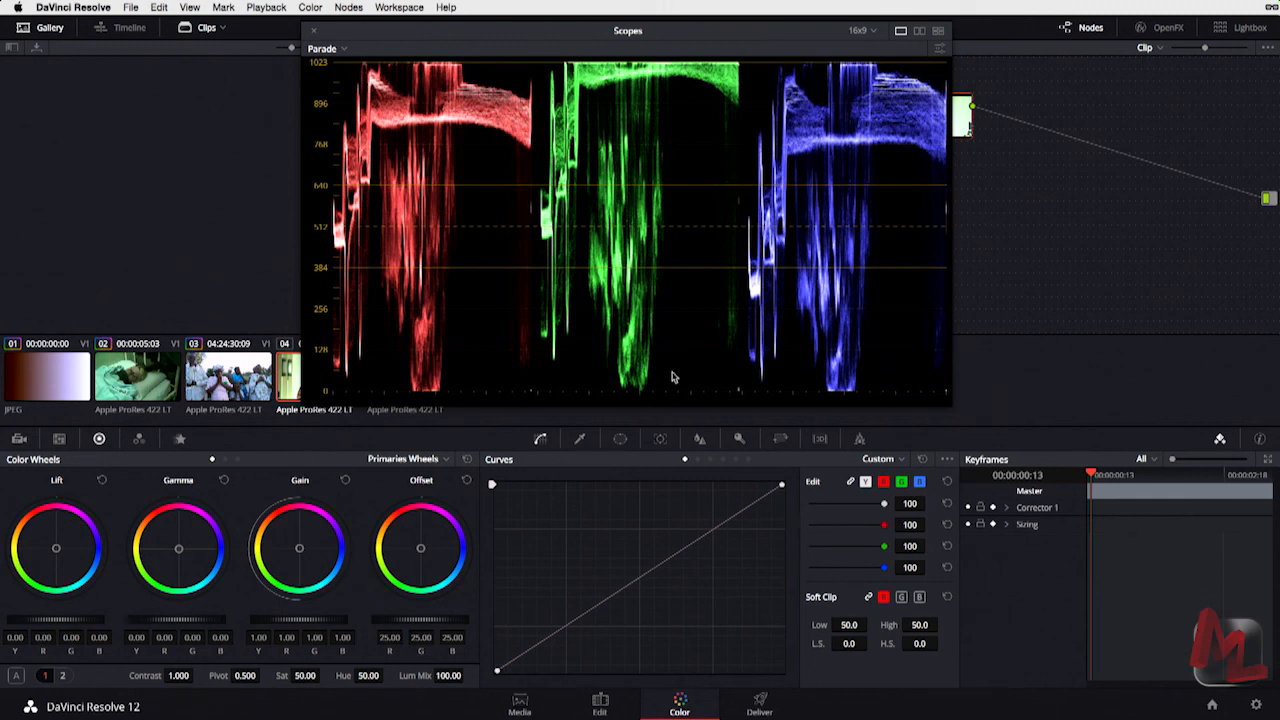
{"action": "mouse_move", "coordinate": [632, 388]}
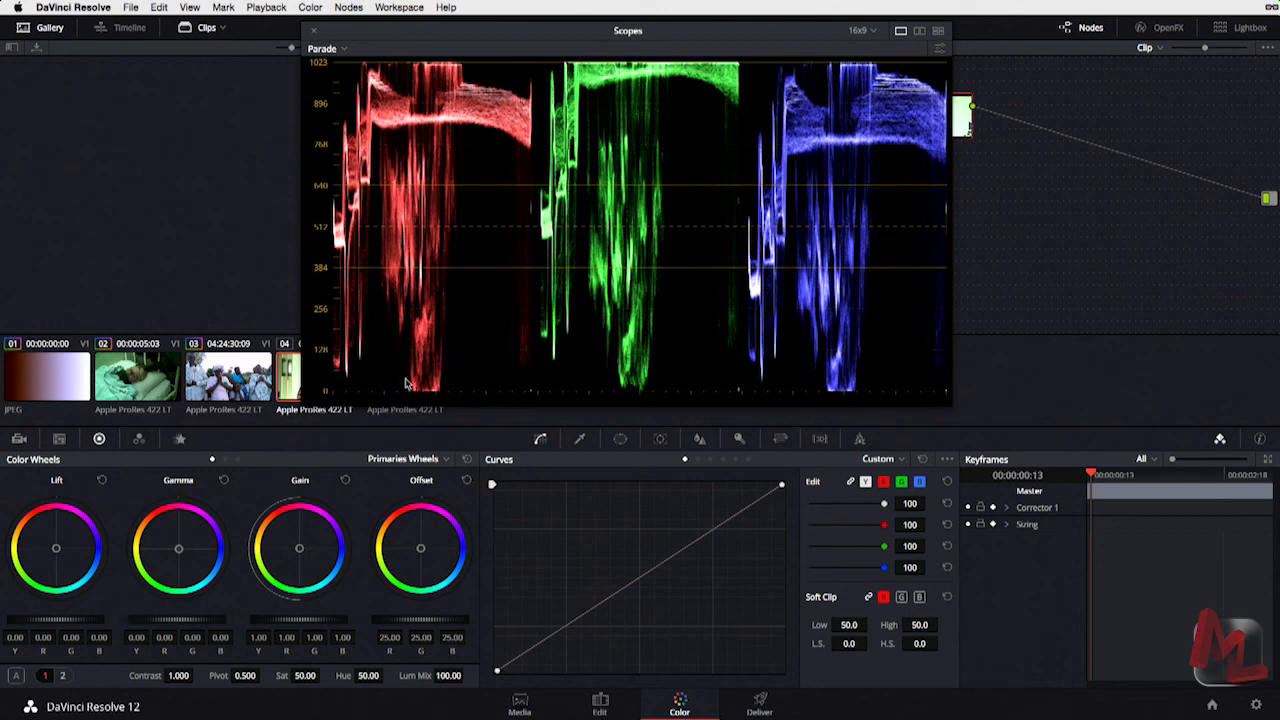
{"action": "mouse_move", "coordinate": [700, 380]}
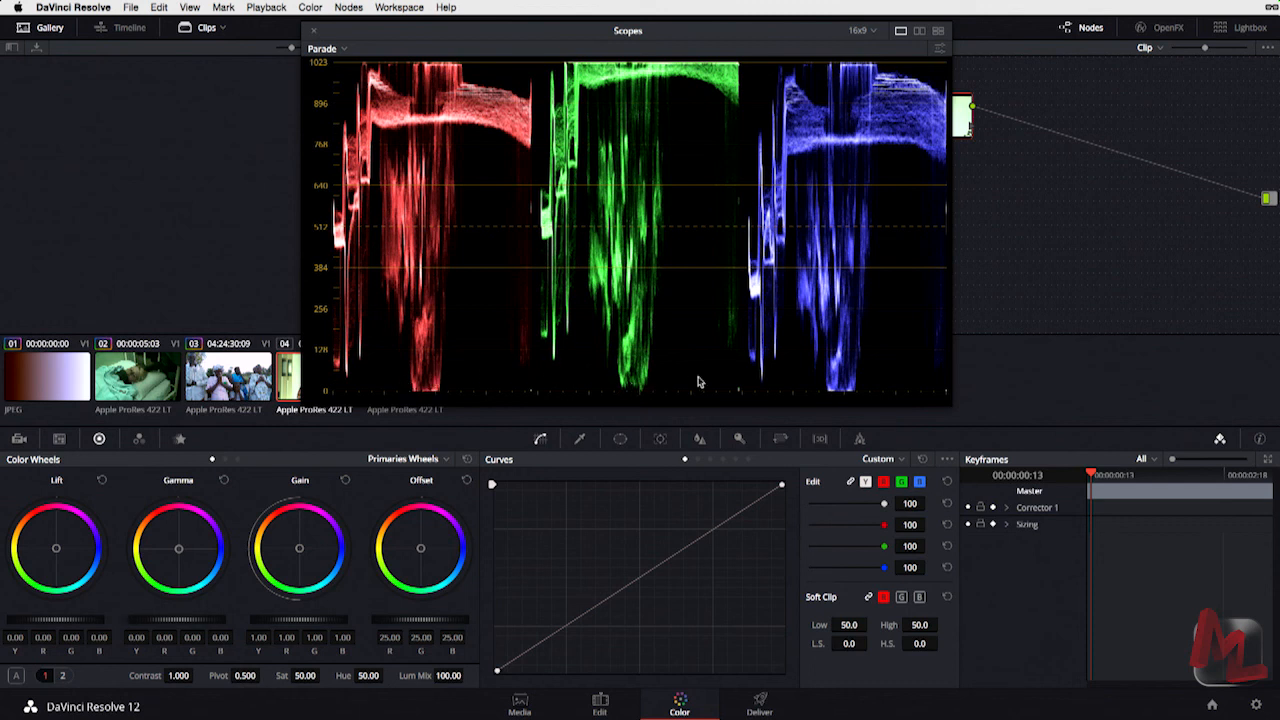
{"action": "mouse_move", "coordinate": [428, 396]}
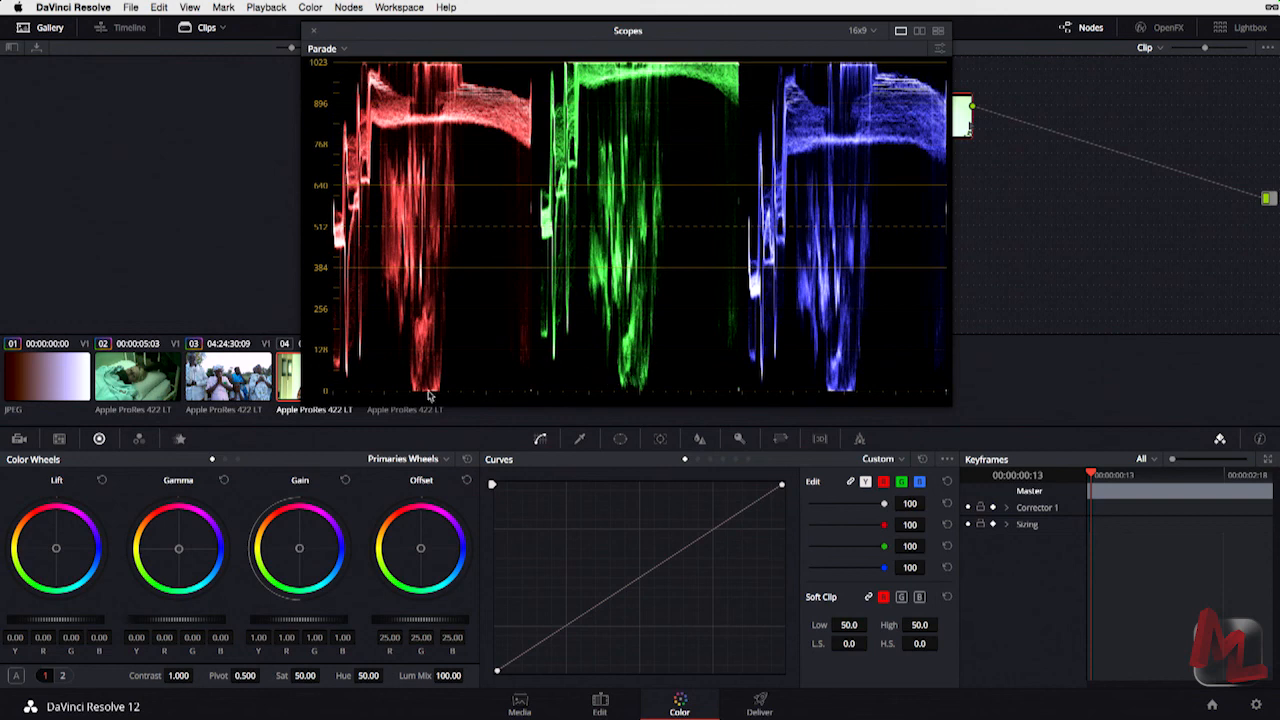